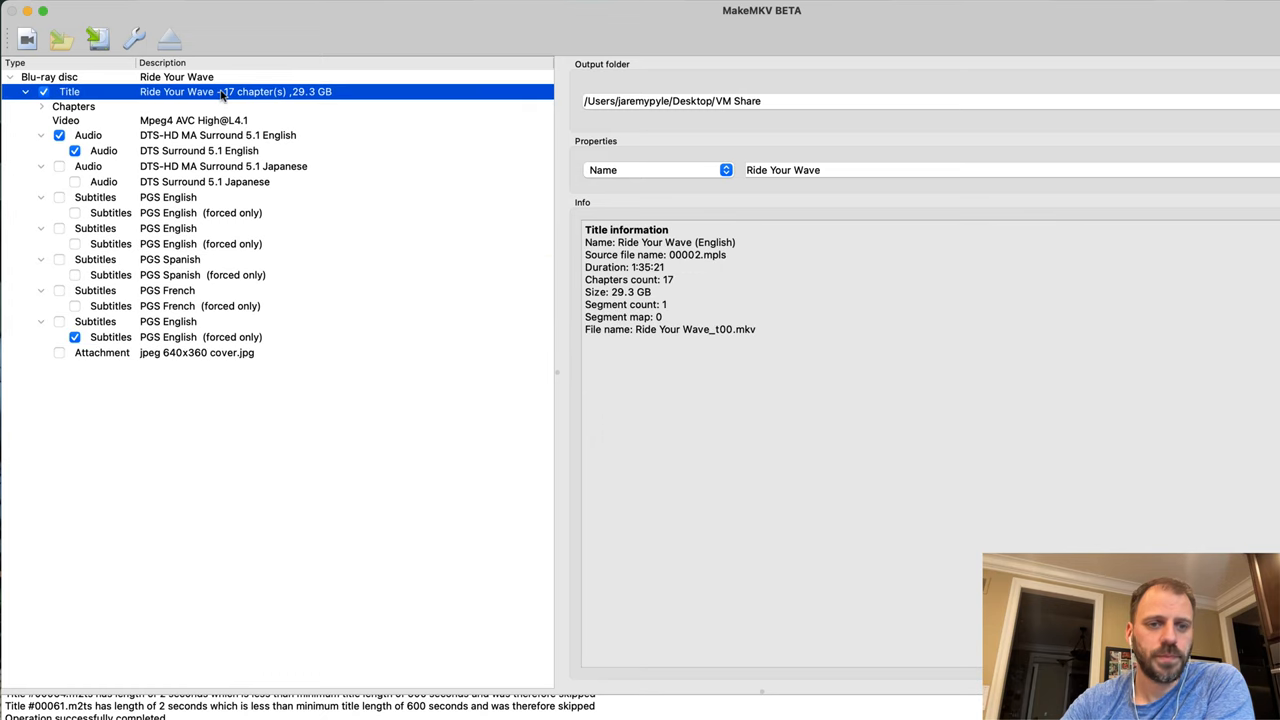
mouse_move(672, 310)
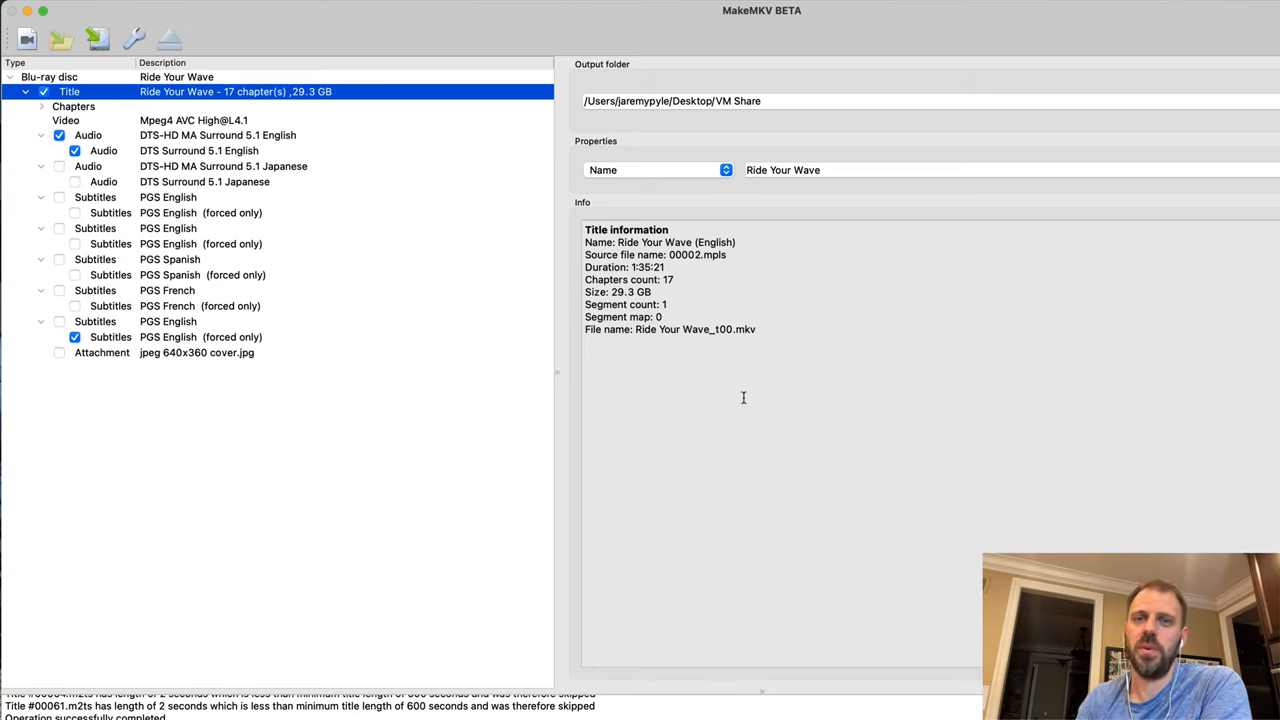
mouse_move(314, 232)
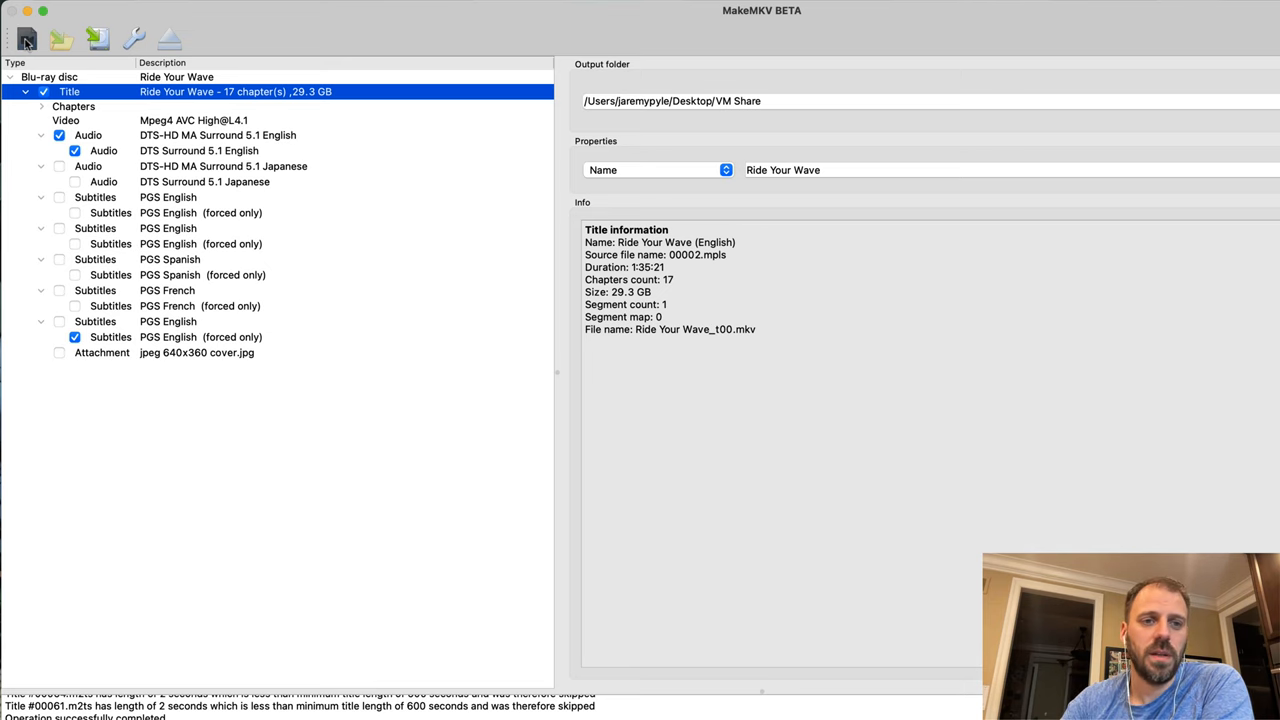
Browse from Open Files into the Other folder and into the Bruce Lee folder.
click(26, 38)
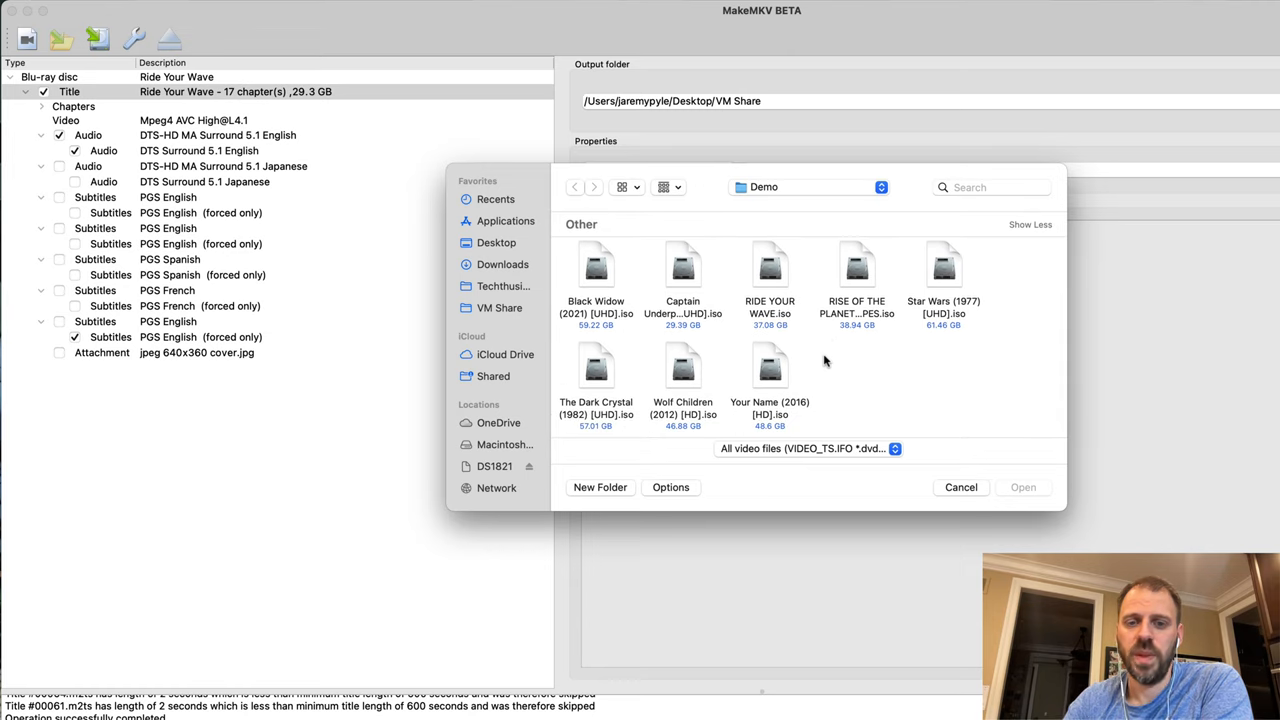
mouse_move(758, 378)
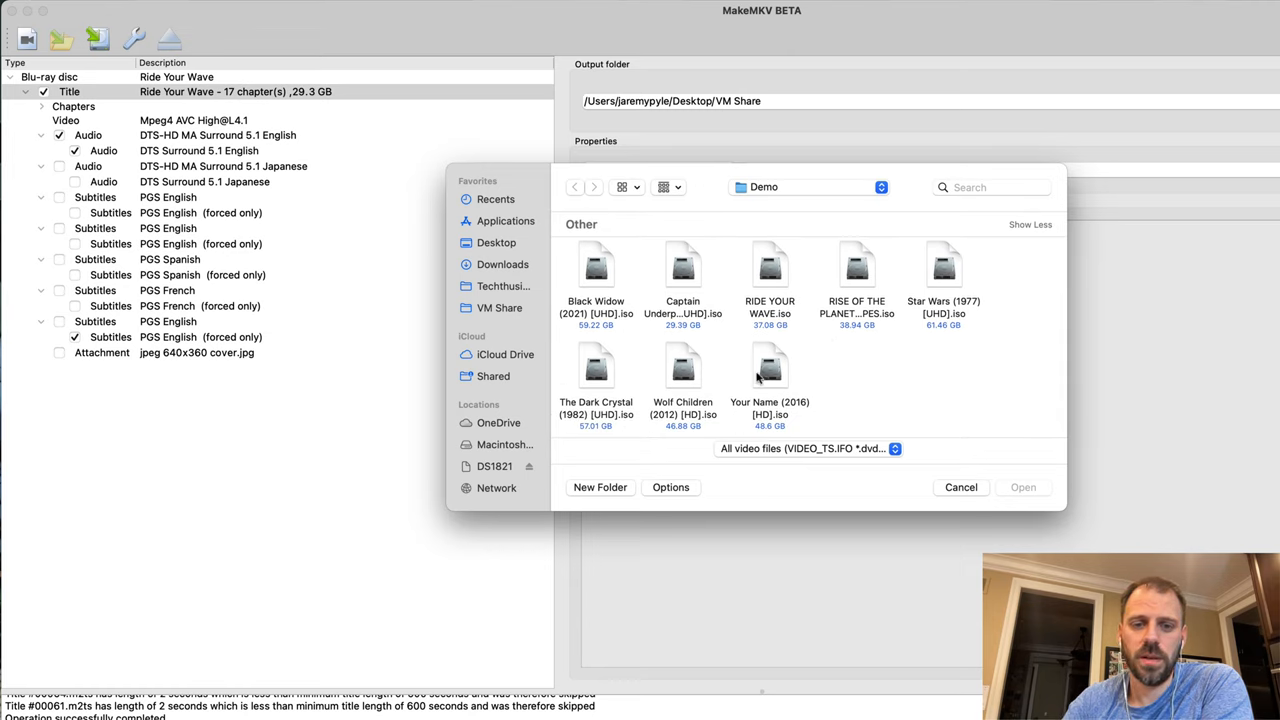
click(576, 188)
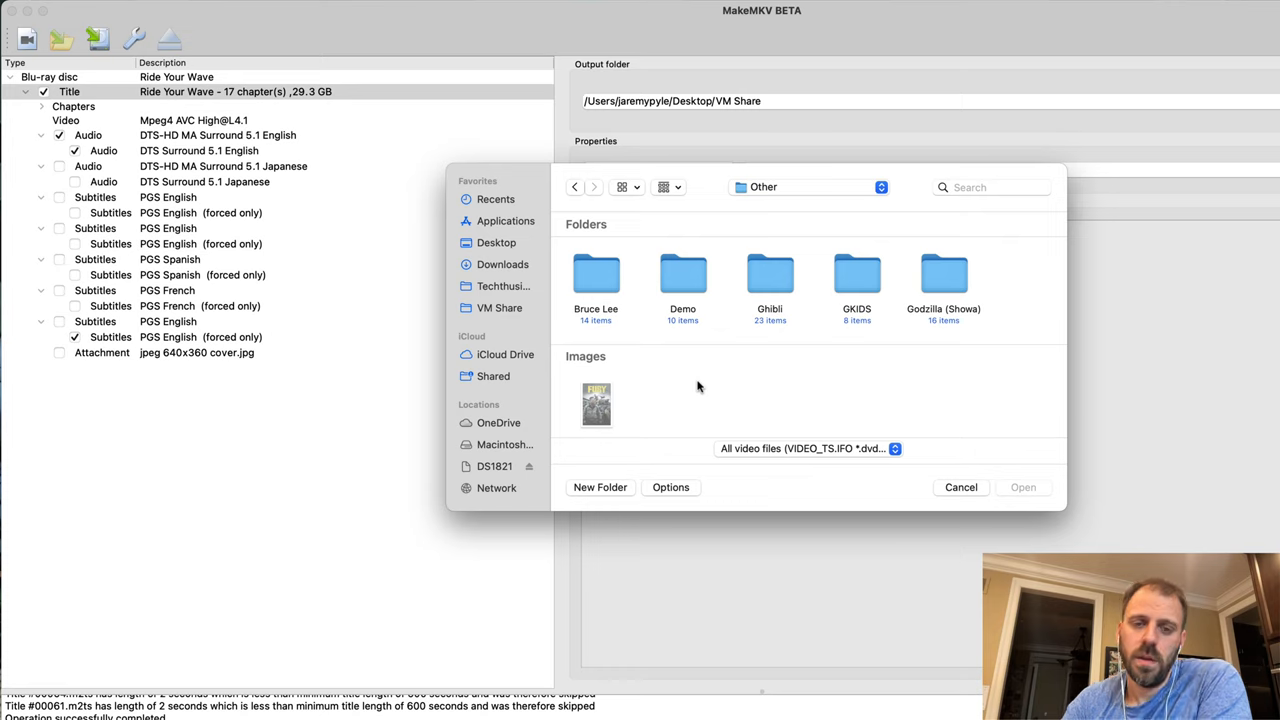
double_click(596, 272)
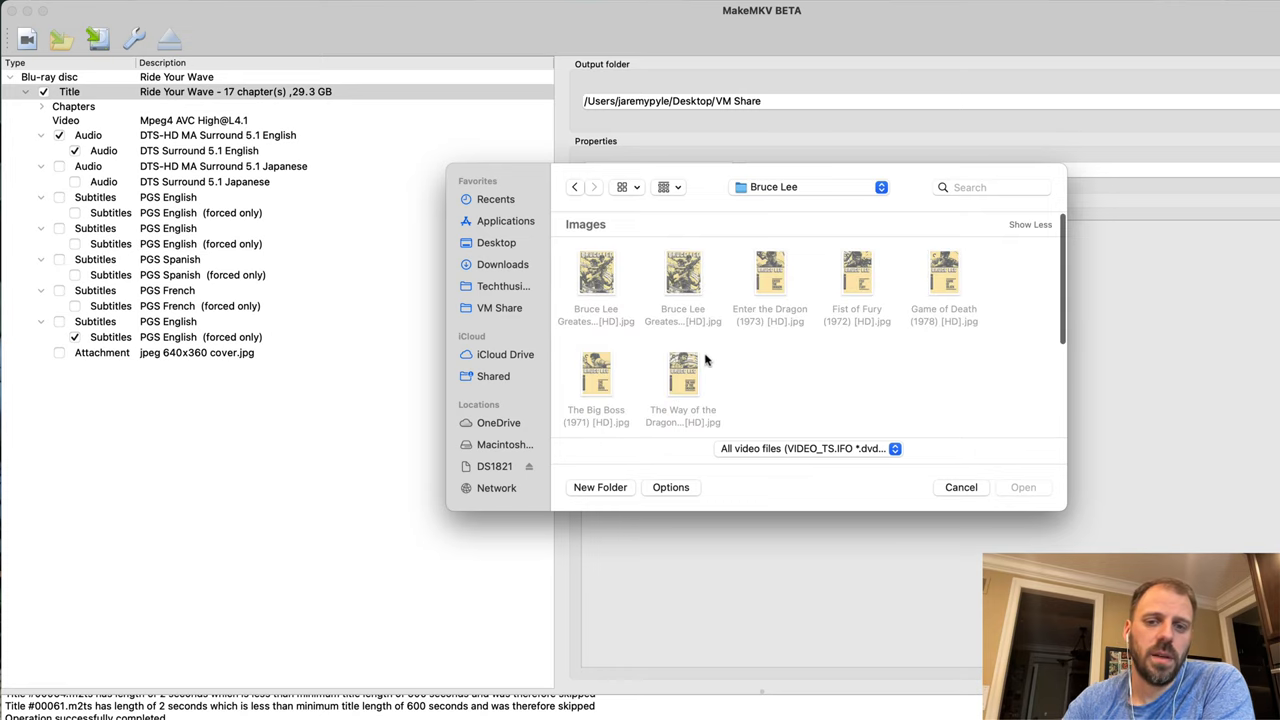
mouse_move(778, 304)
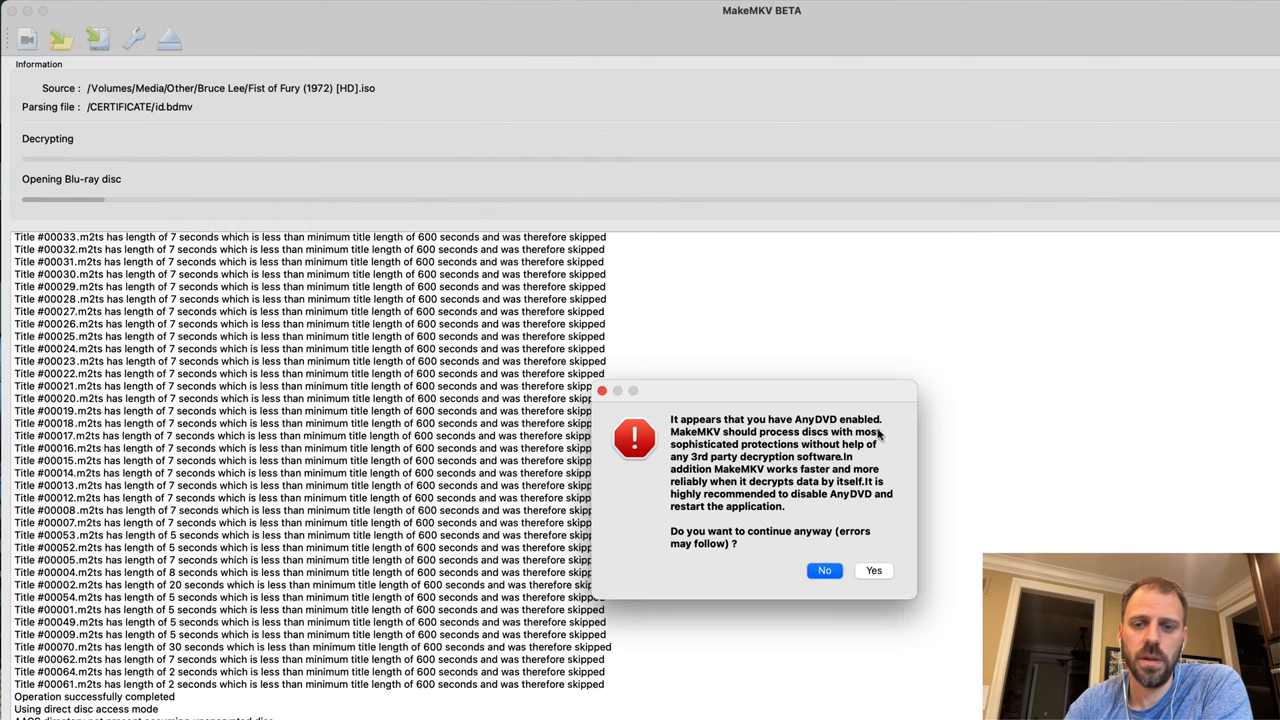
Accept the AnyDVD warning, deselect all titles, and check only the 13-chapter main title.
click(872, 570)
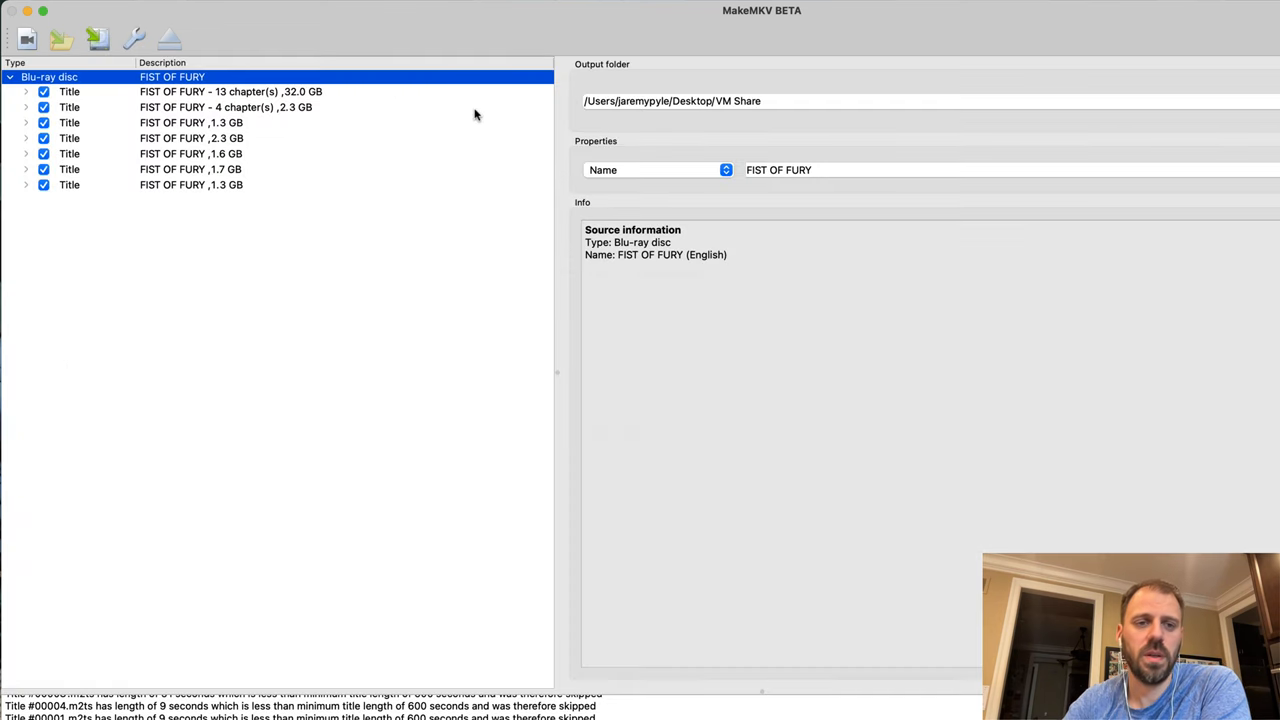
mouse_move(284, 204)
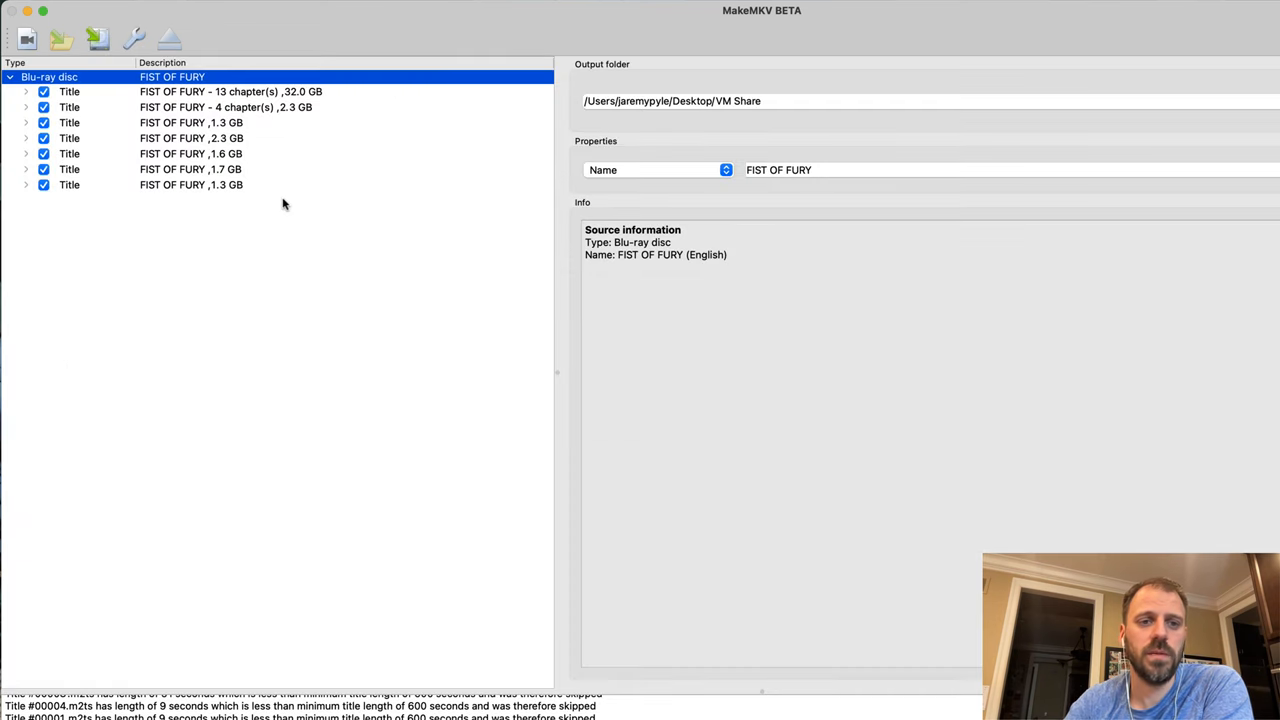
mouse_move(190, 168)
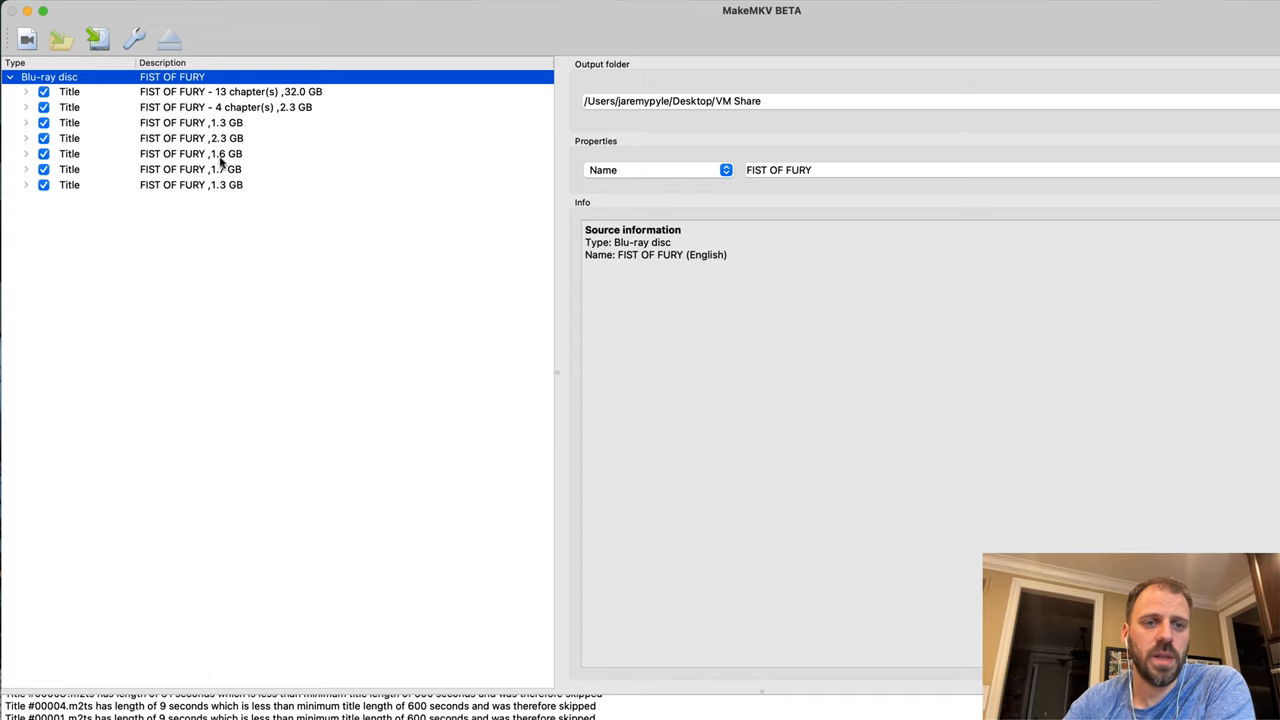
right_click(190, 122)
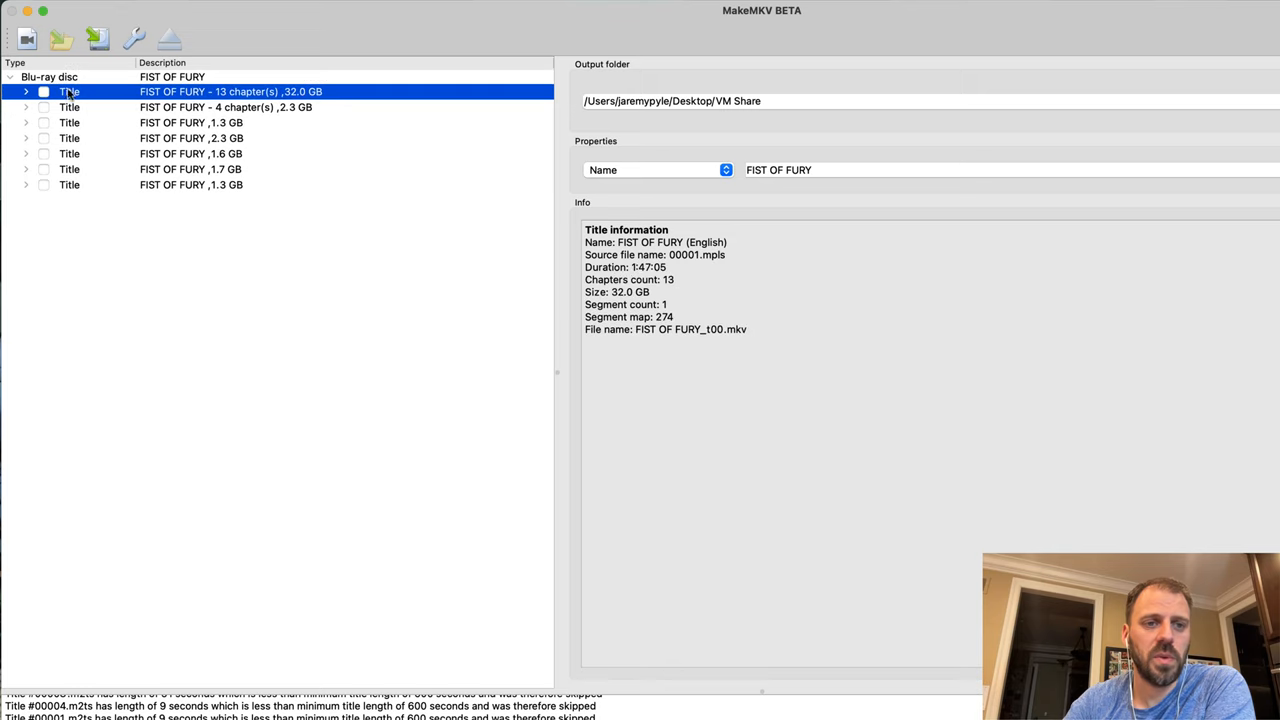
click(24, 92)
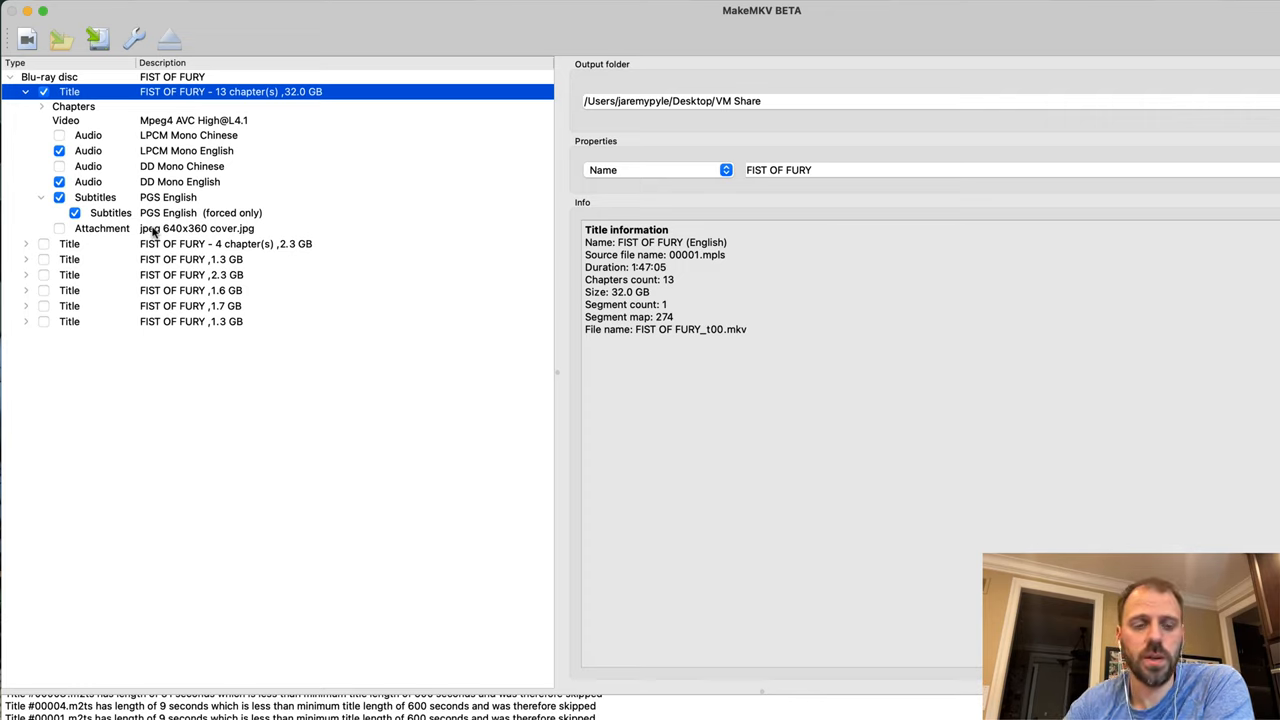
mouse_move(148, 206)
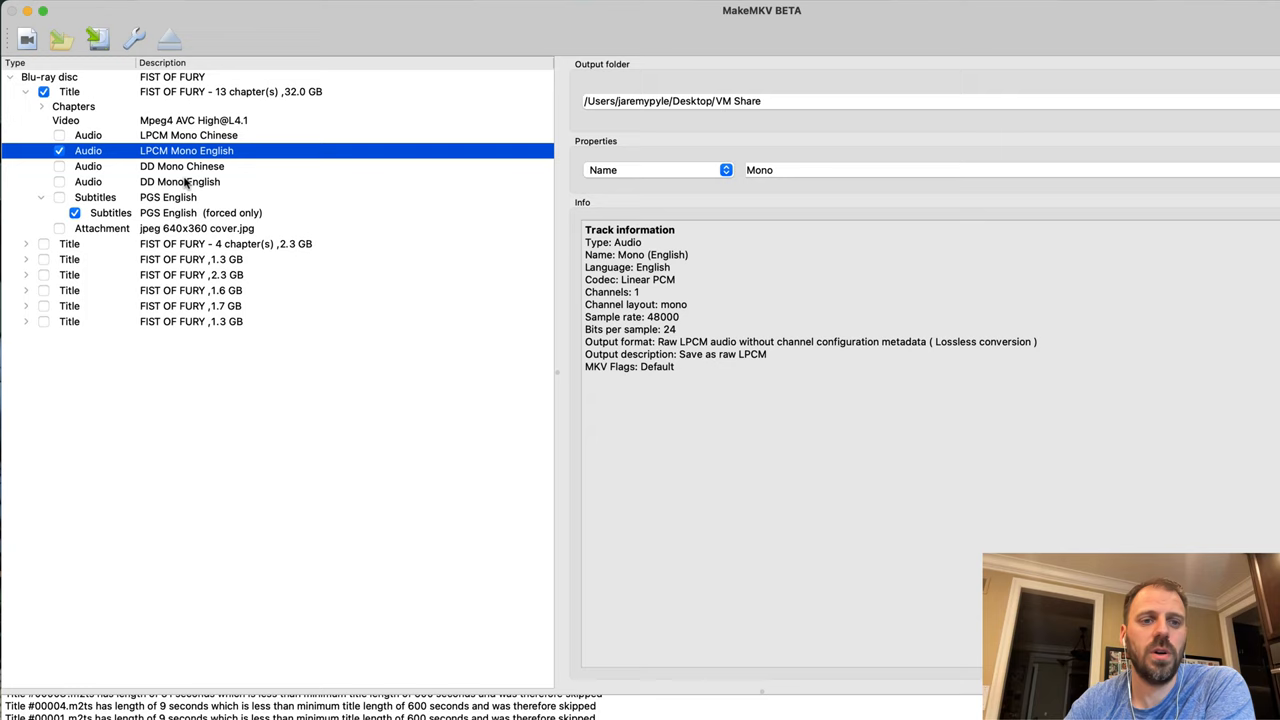
mouse_move(156, 222)
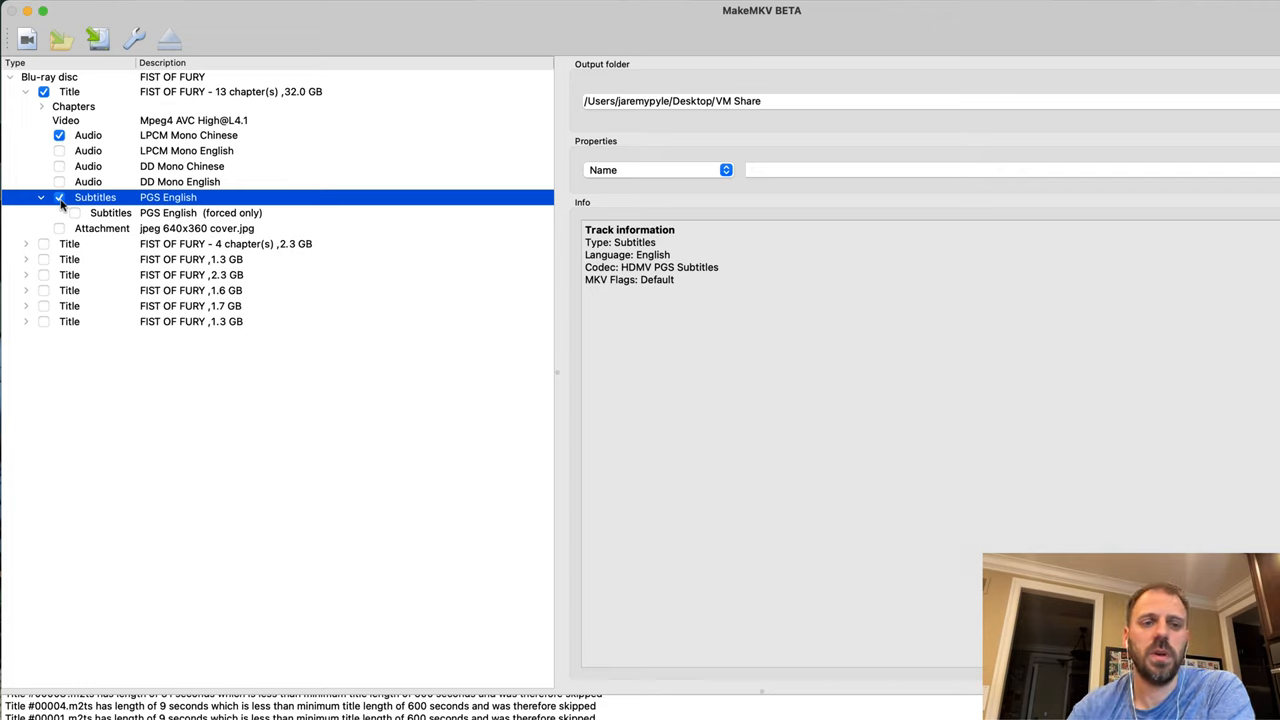
Select the English subtitle track and enter 'Forced' in its Name field, then switch to its flags.
click(76, 212)
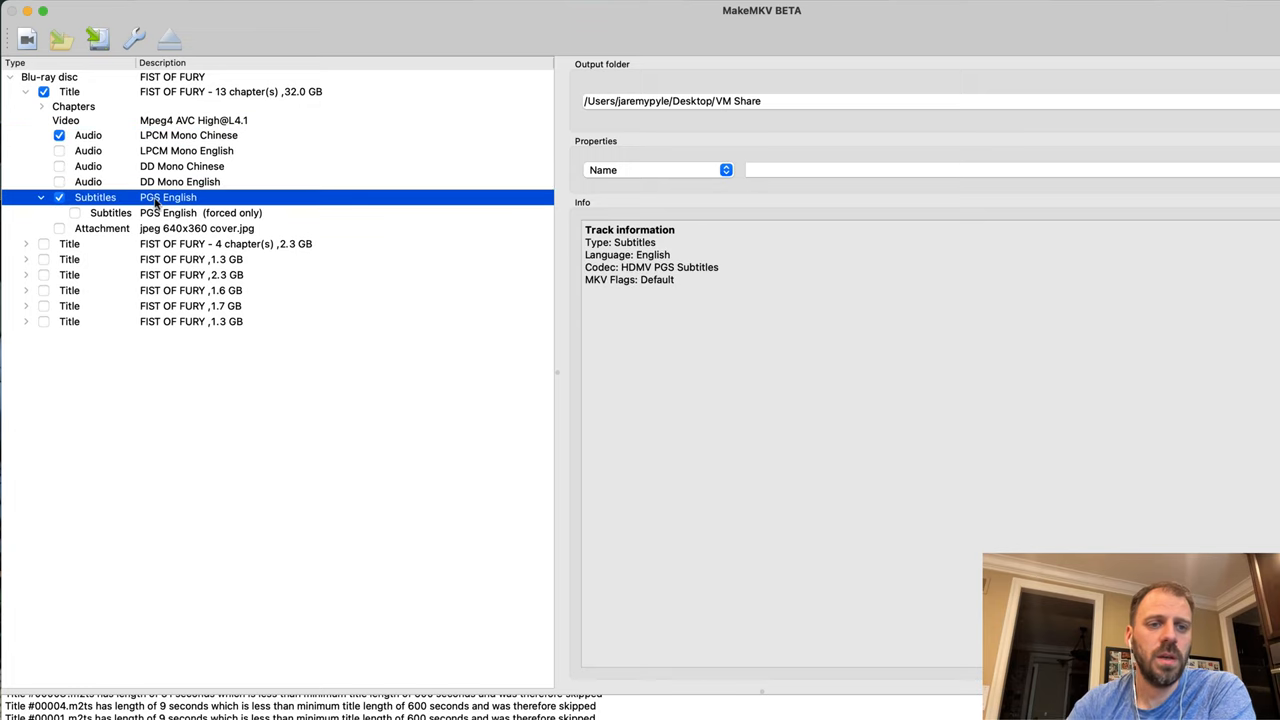
click(1000, 168)
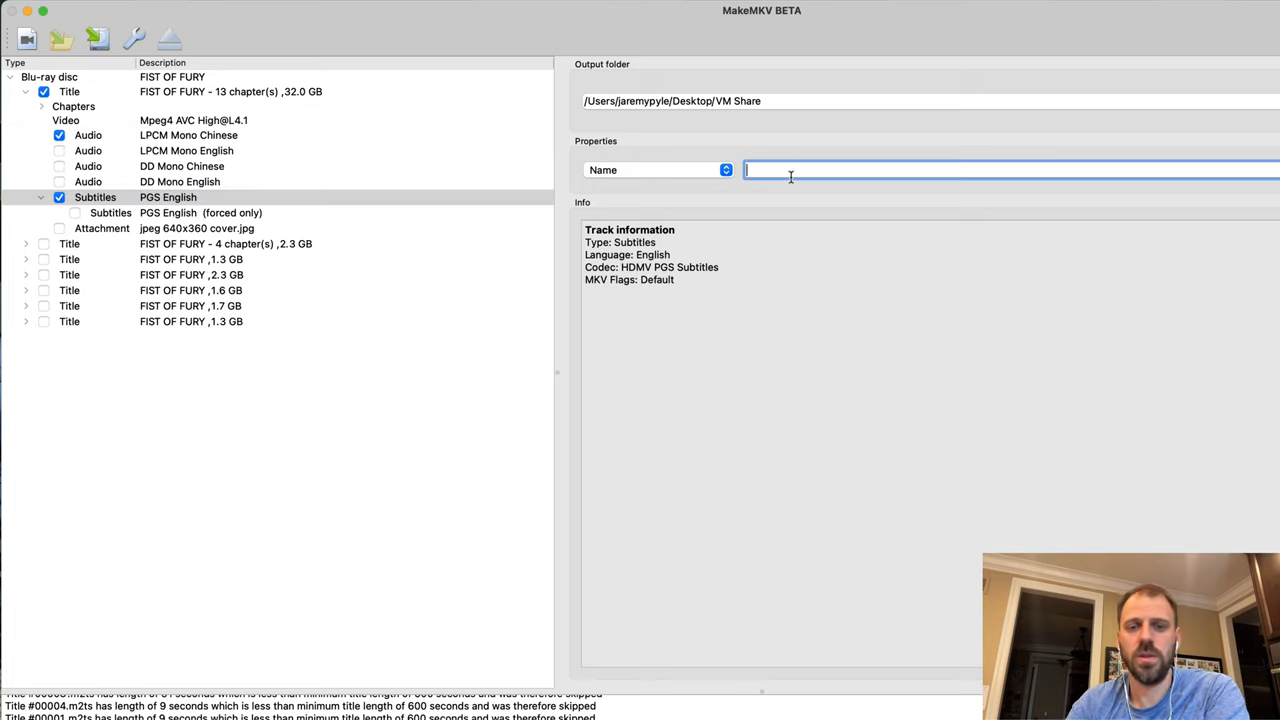
text(Forced)
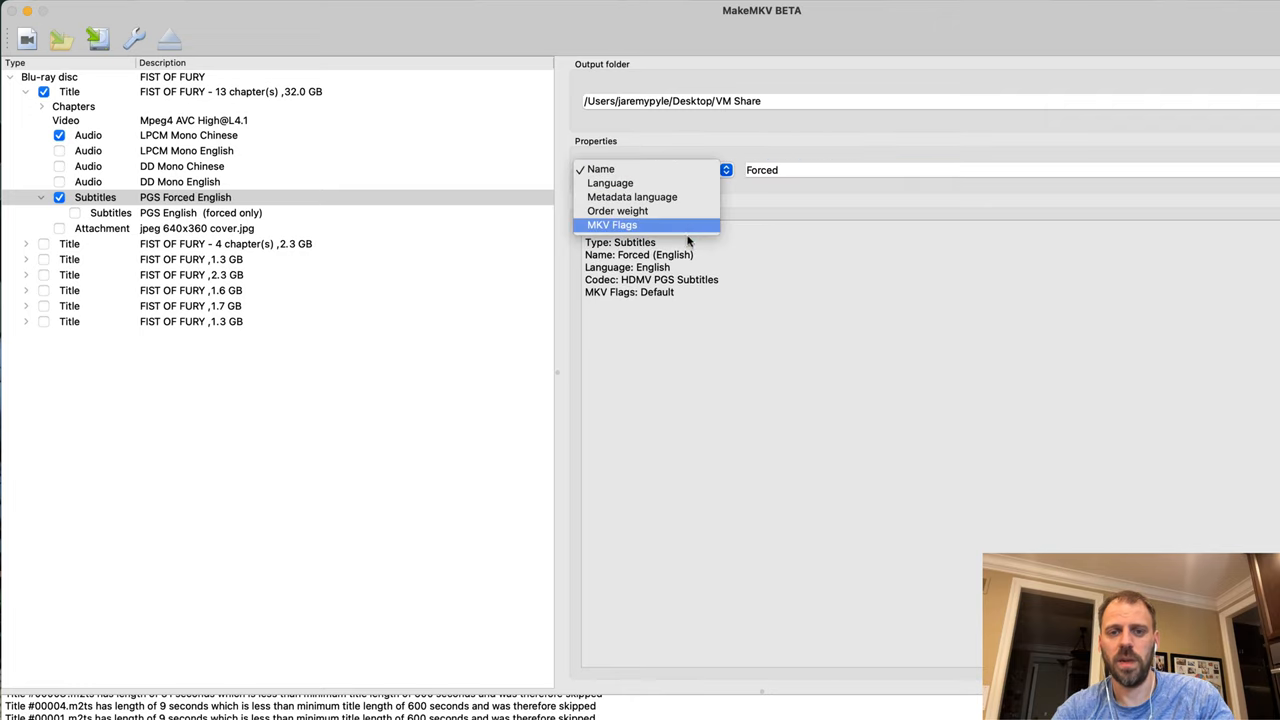
click(612, 224)
text(df)
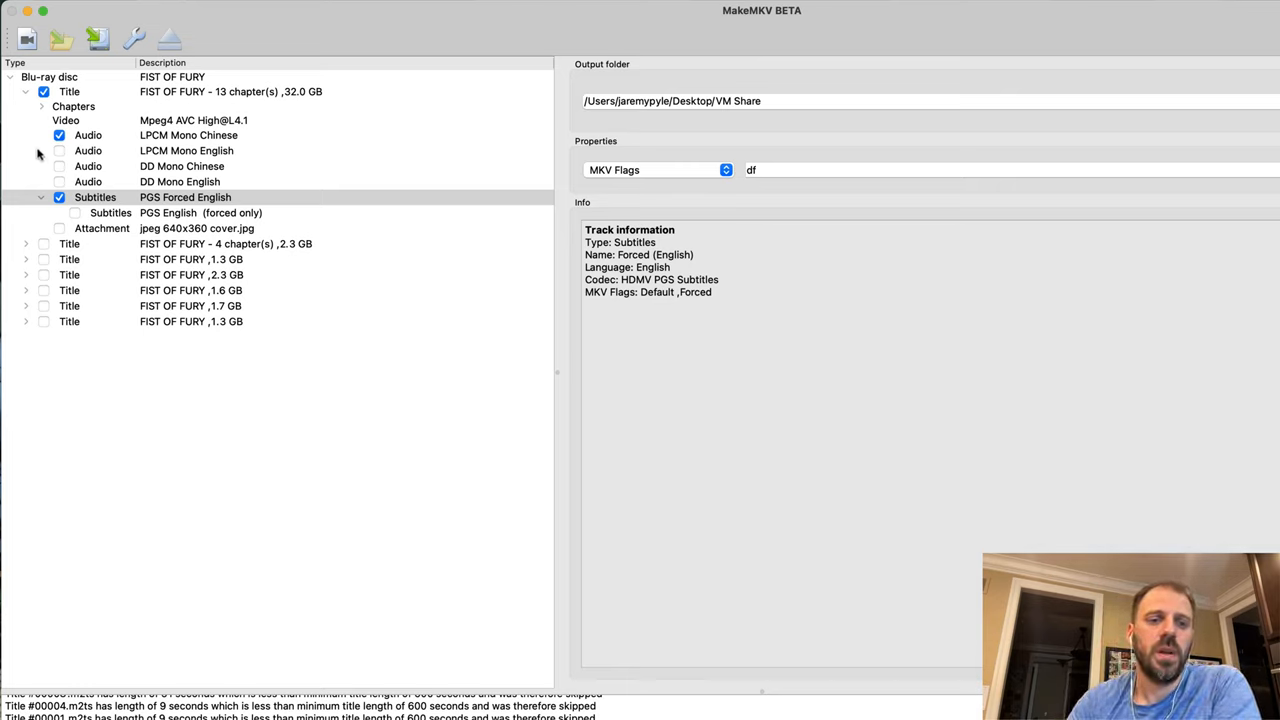
Include the English LPCM audio track and apply the edited subtitle property.
click(60, 150)
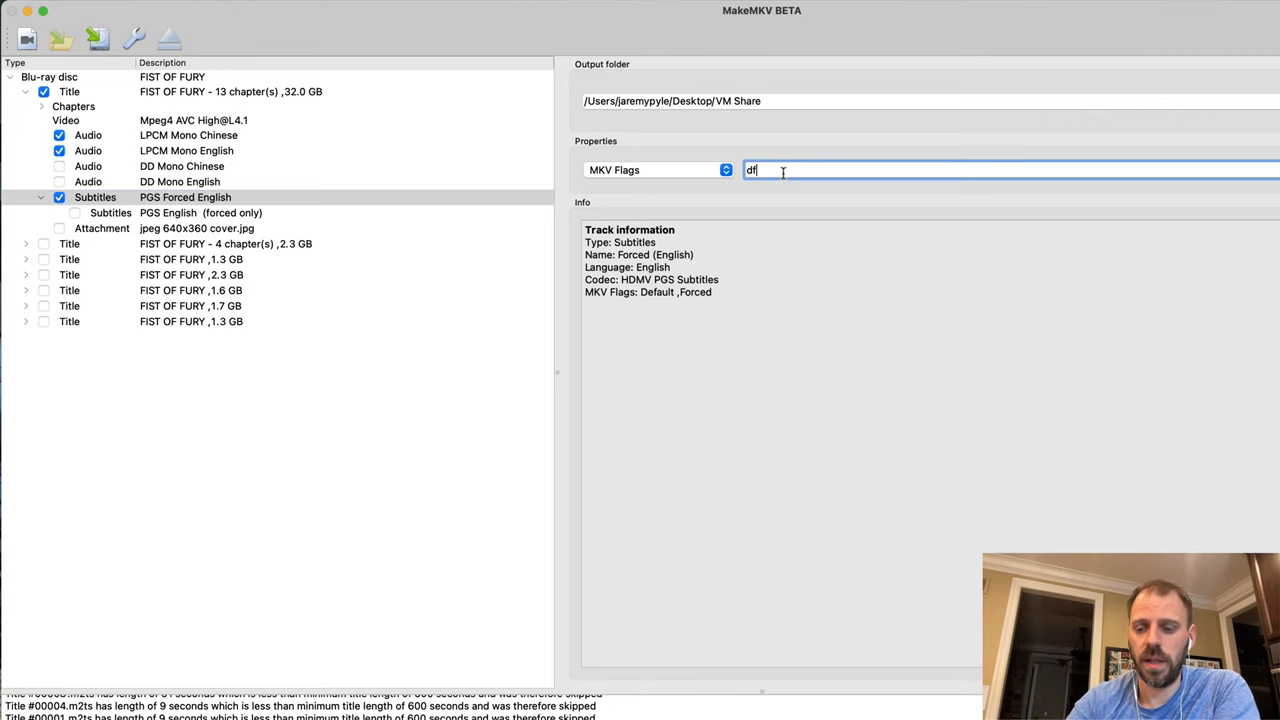
key(Backspace)
text(English)
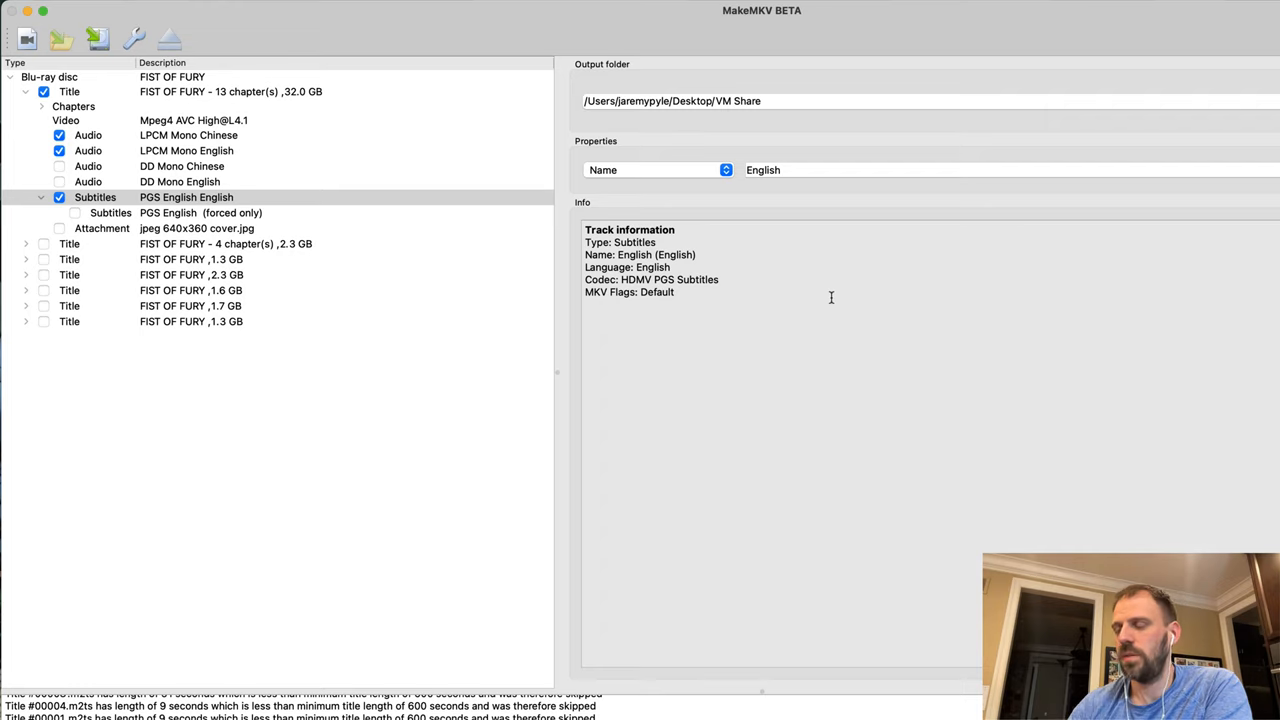
mouse_move(484, 260)
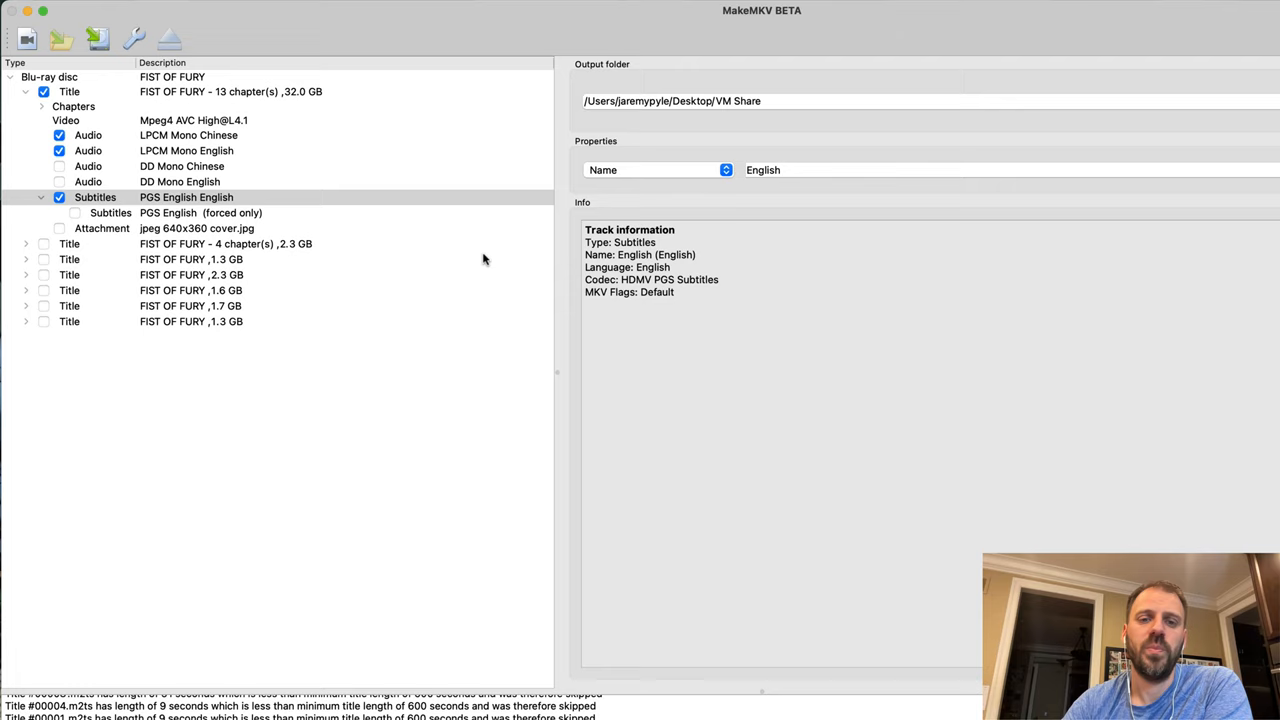
mouse_move(432, 460)
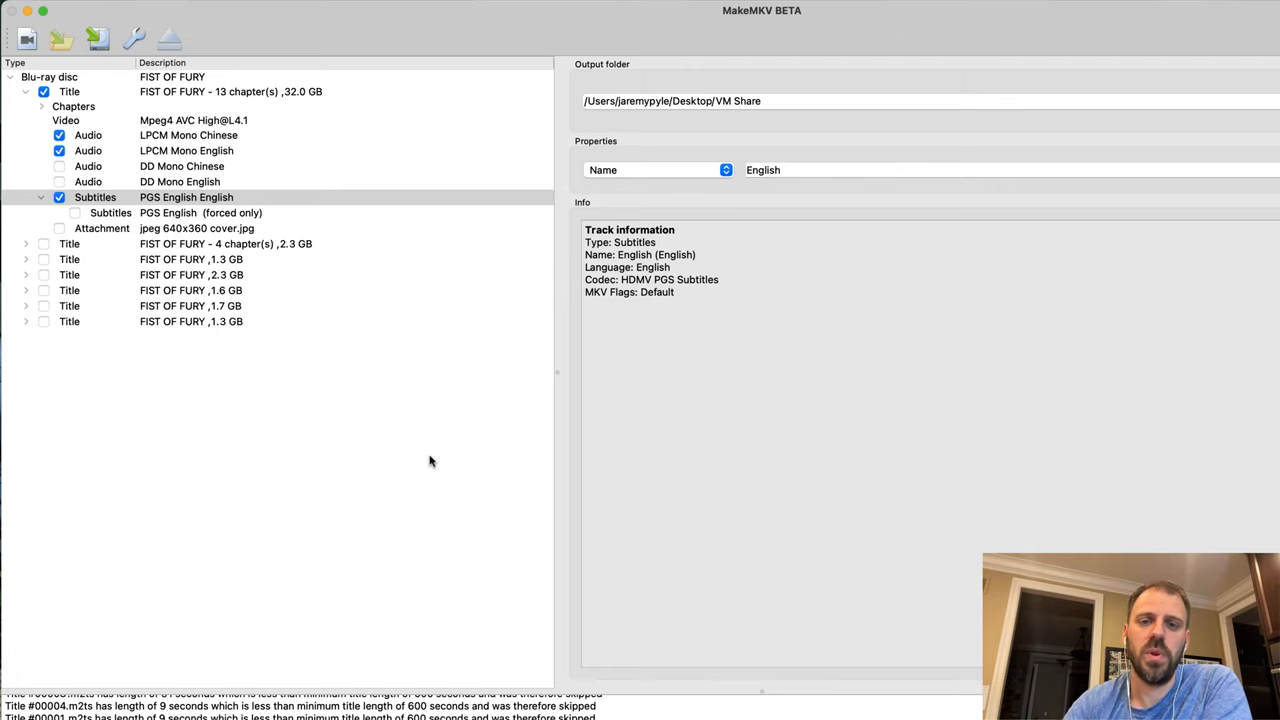
mouse_move(148, 30)
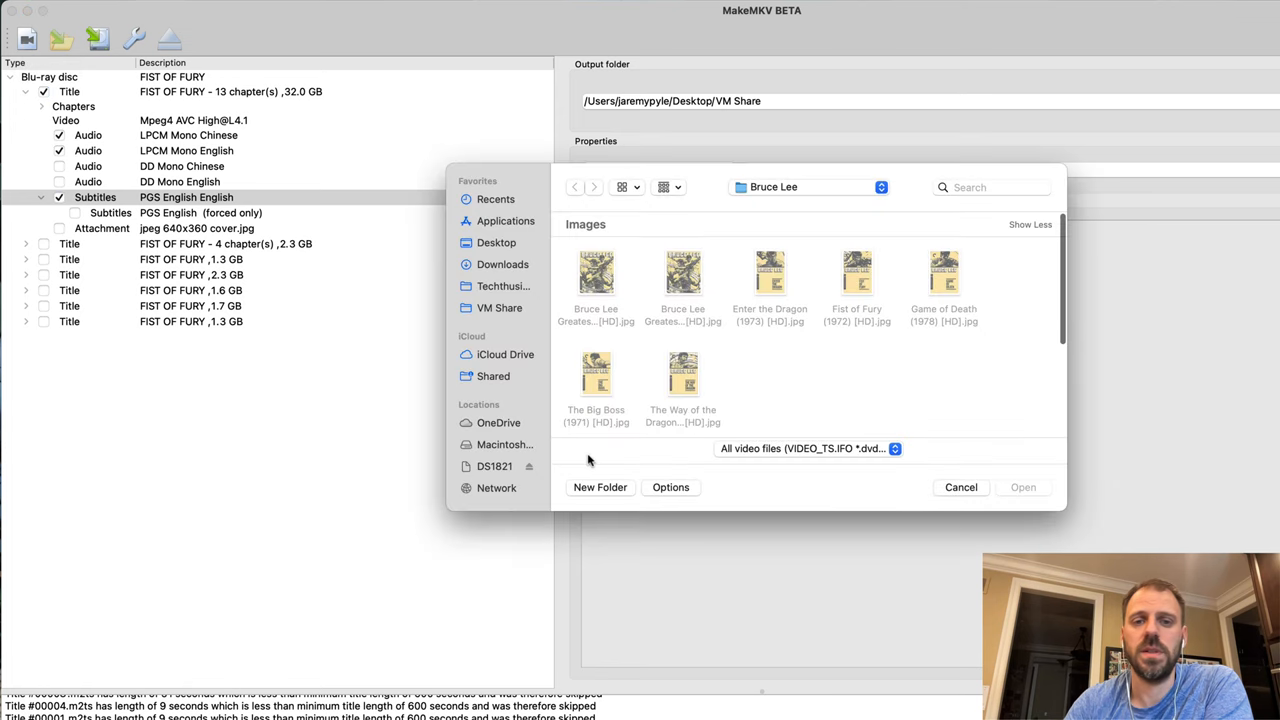
mouse_move(528, 284)
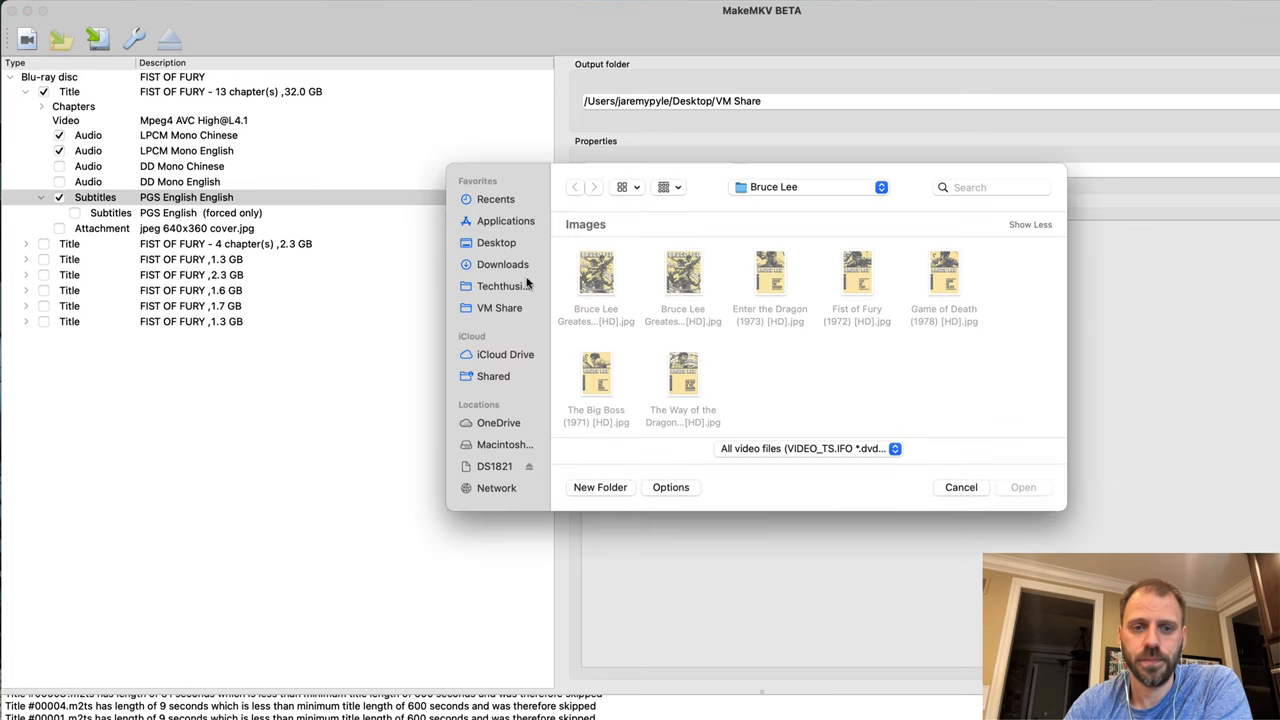
mouse_move(496, 480)
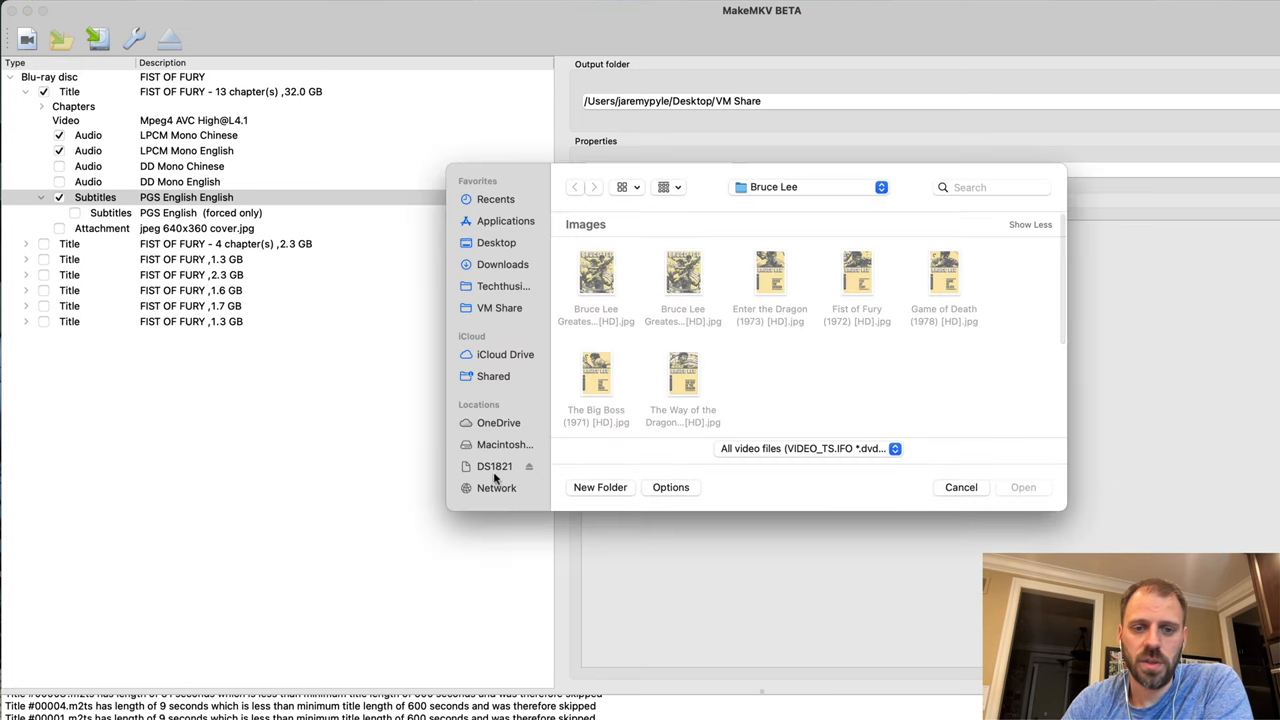
Browse to the DS1821 network storage location in the open dialog.
click(494, 466)
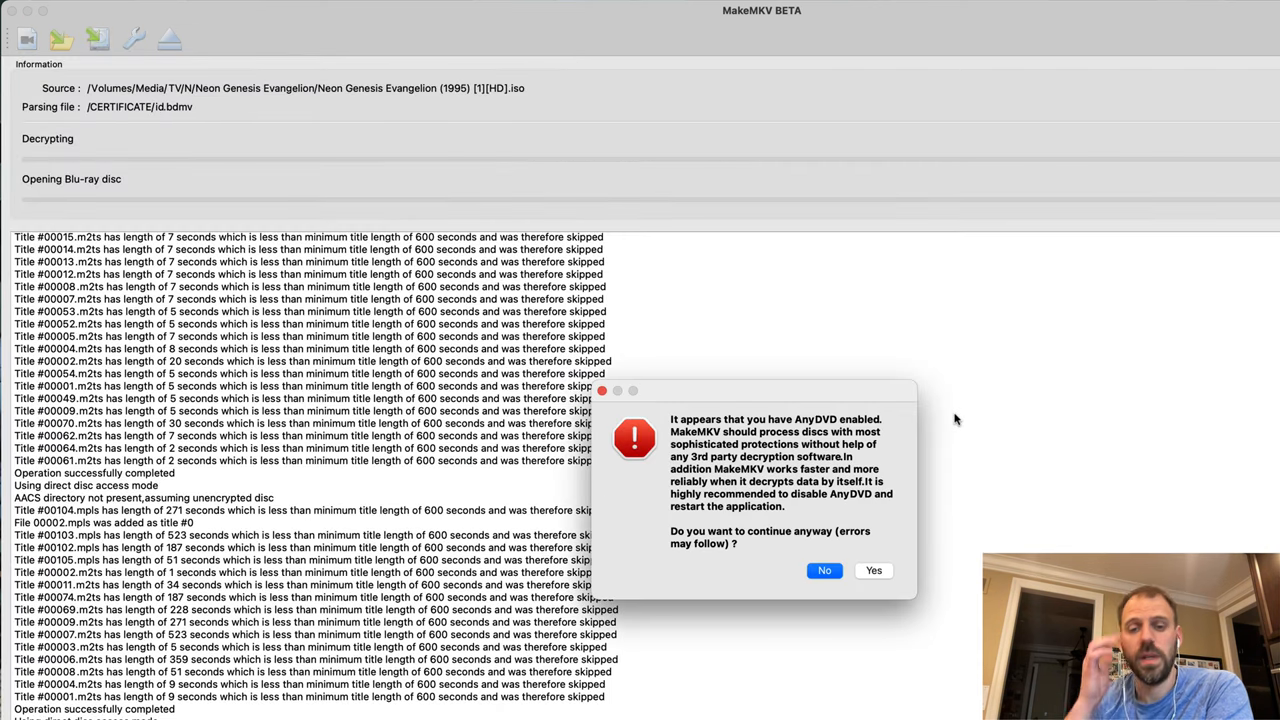
Accept the AnyDVD warning, expand the Disc 1 main title and view the English subtitle track details.
click(872, 570)
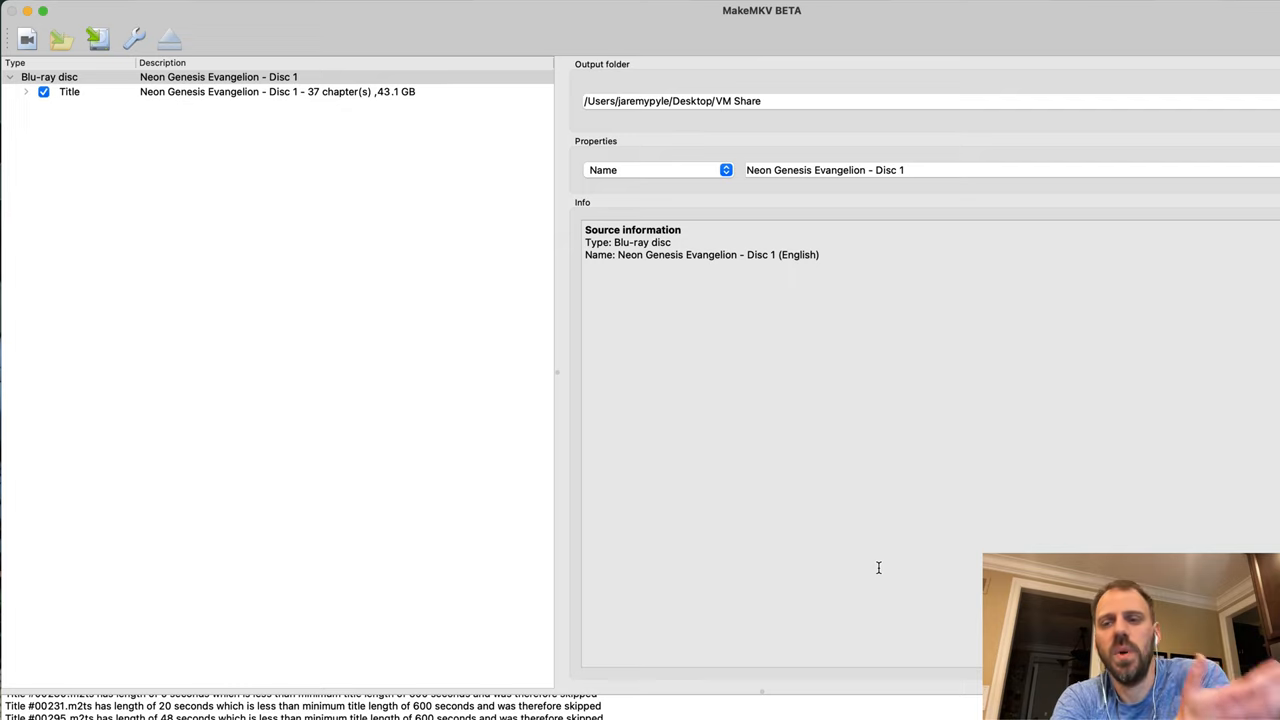
mouse_move(260, 210)
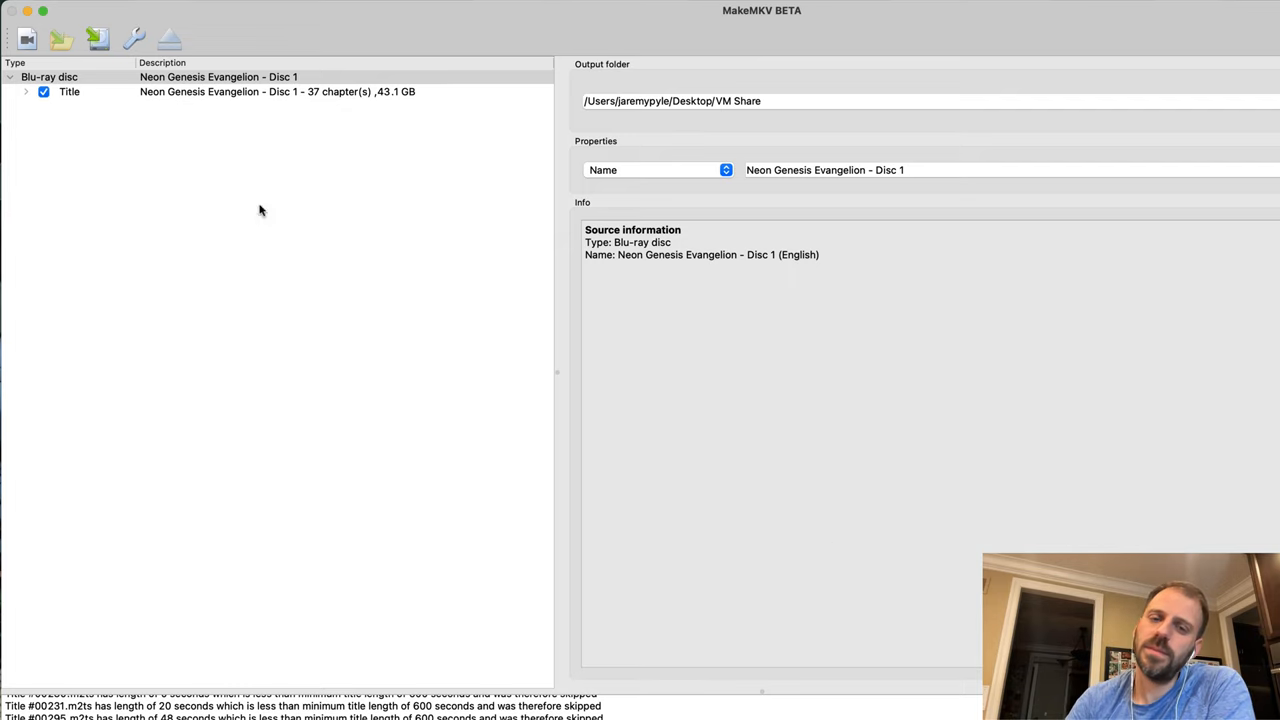
click(10, 76)
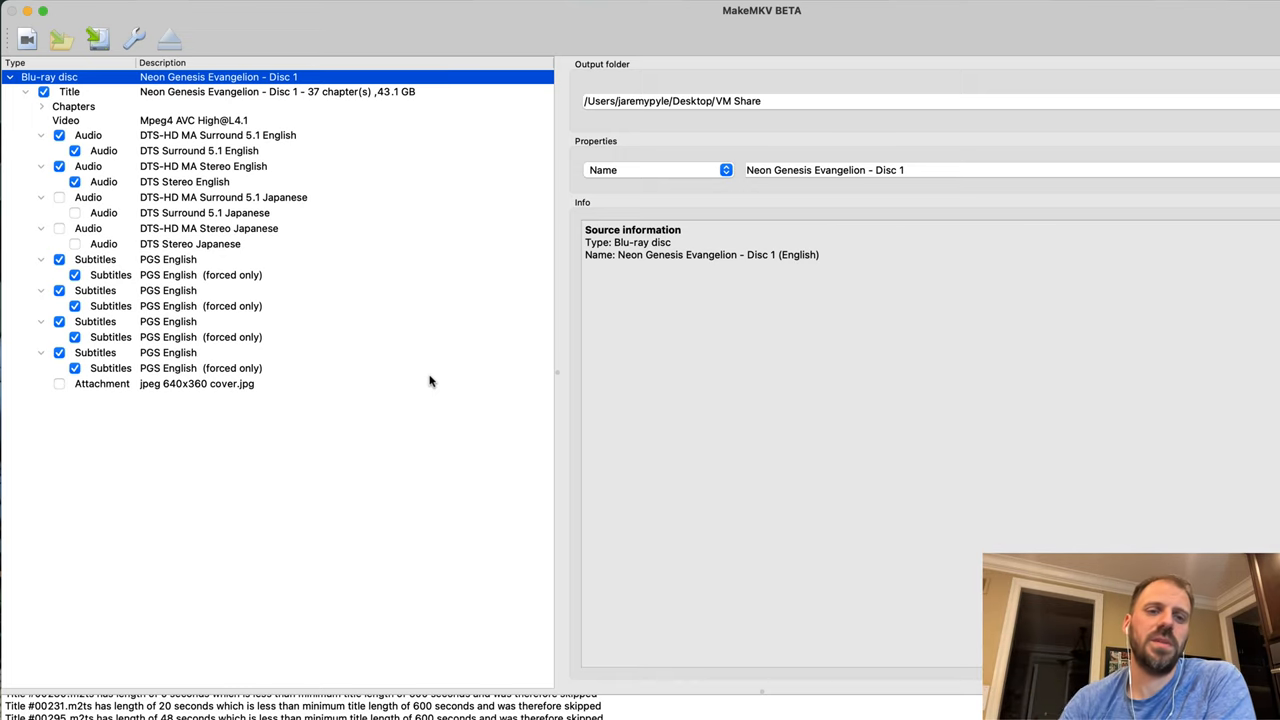
mouse_move(368, 272)
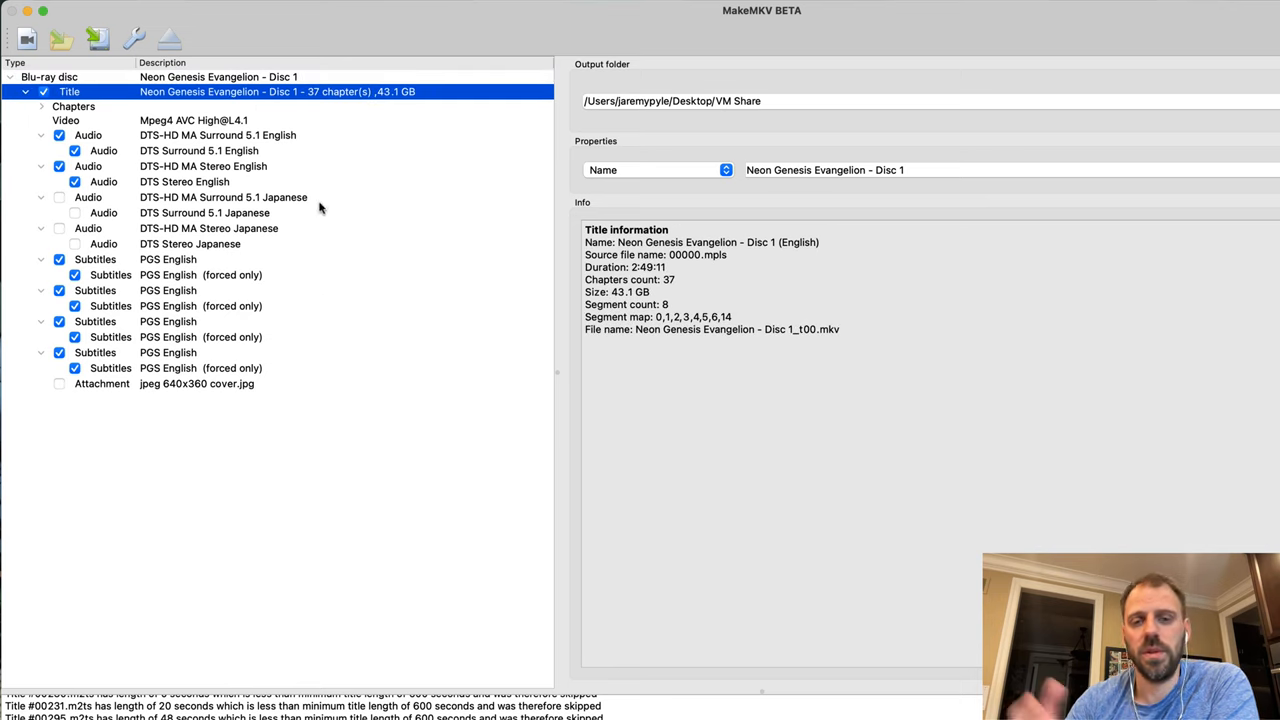
mouse_move(294, 354)
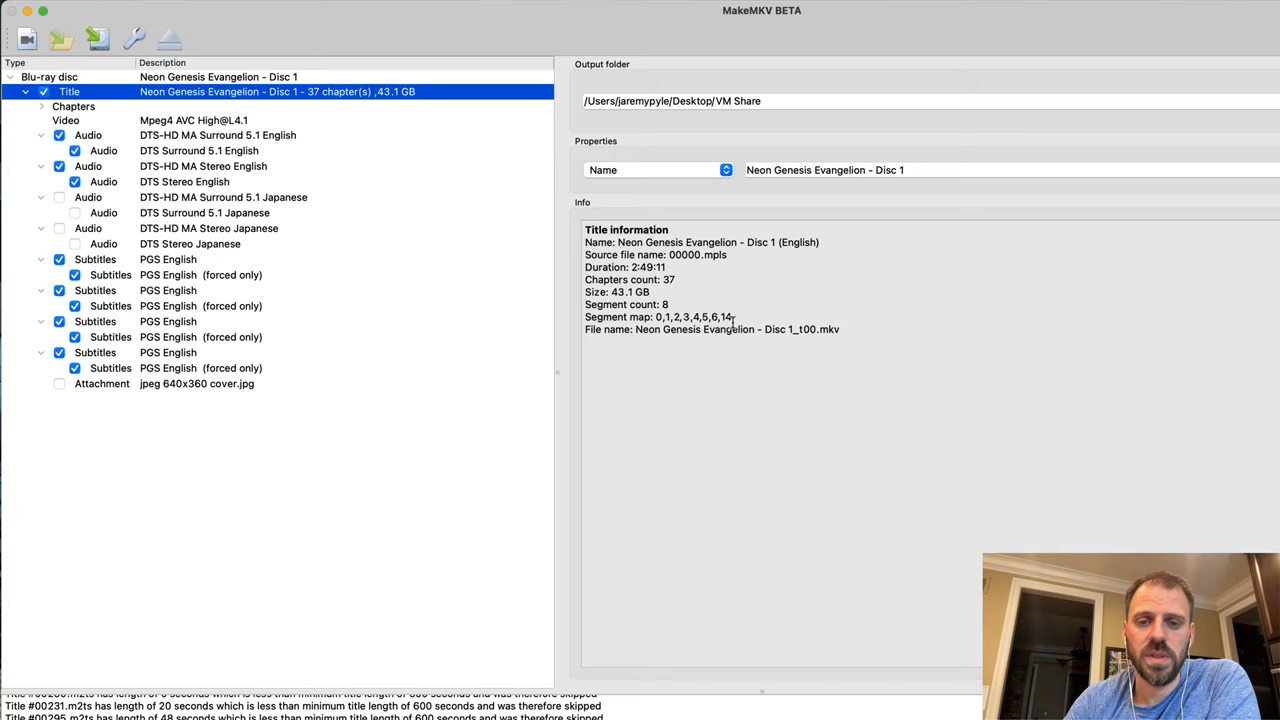
mouse_move(368, 350)
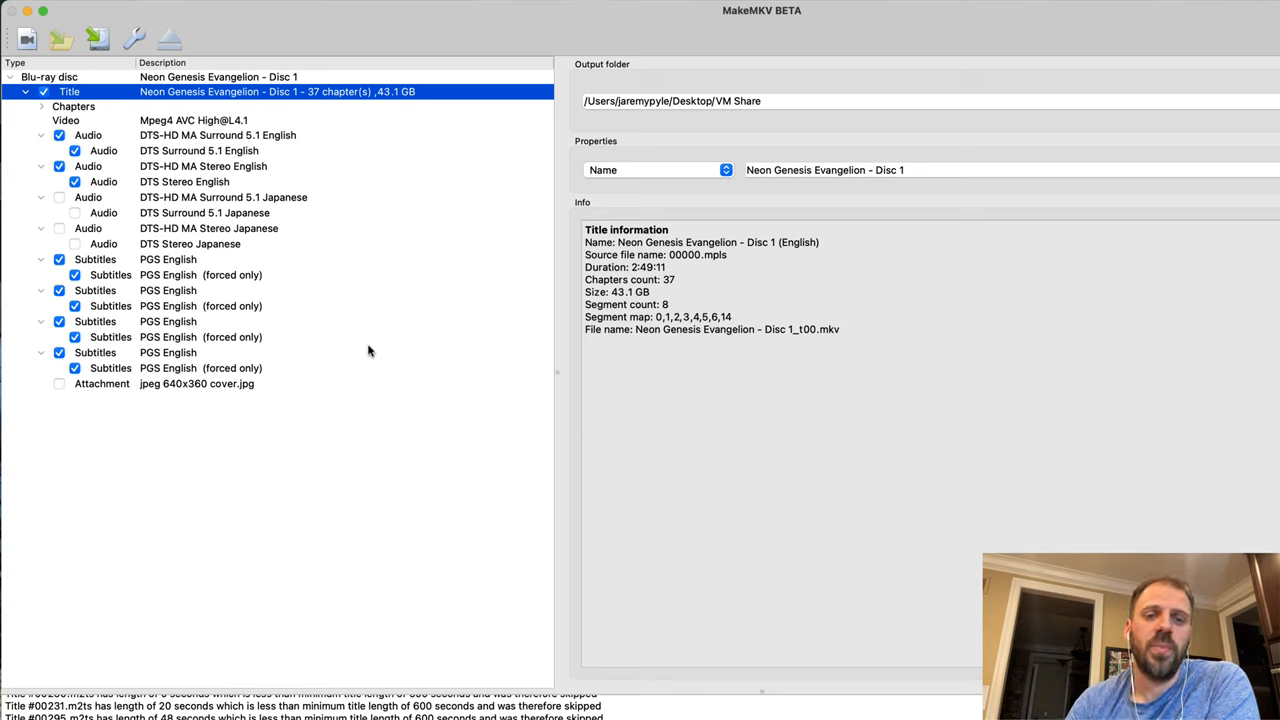
mouse_move(348, 308)
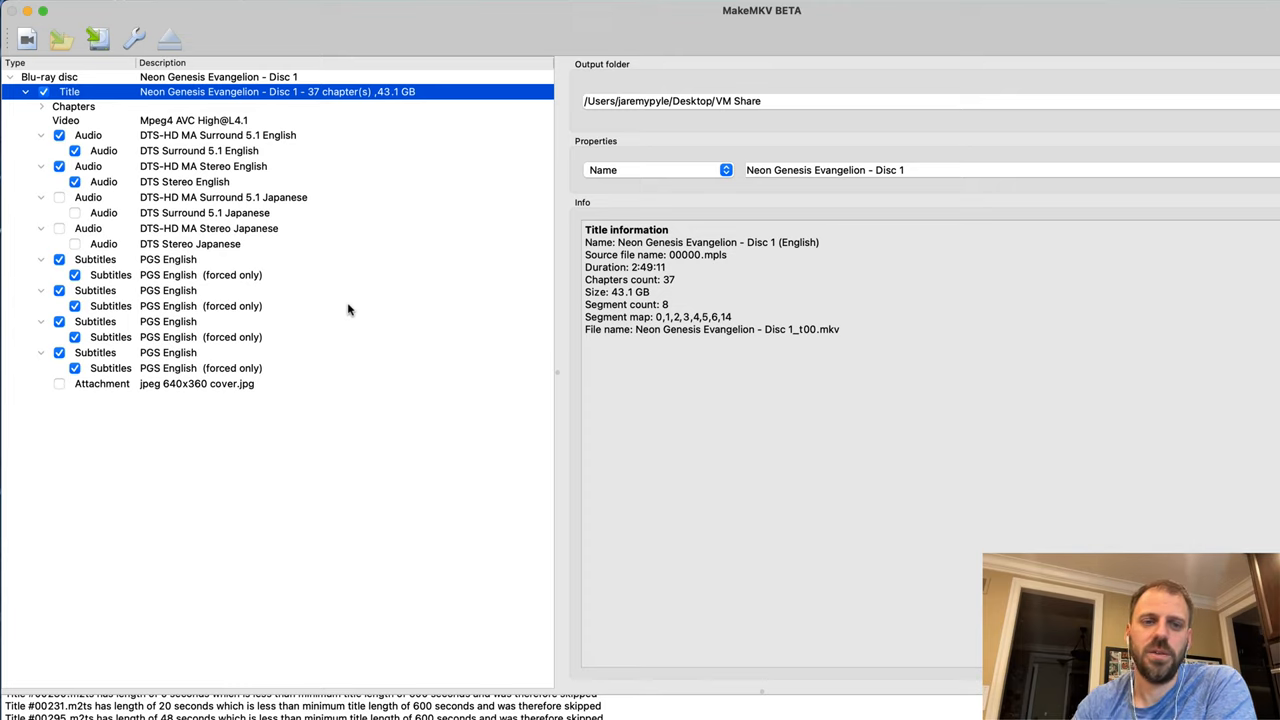
click(168, 260)
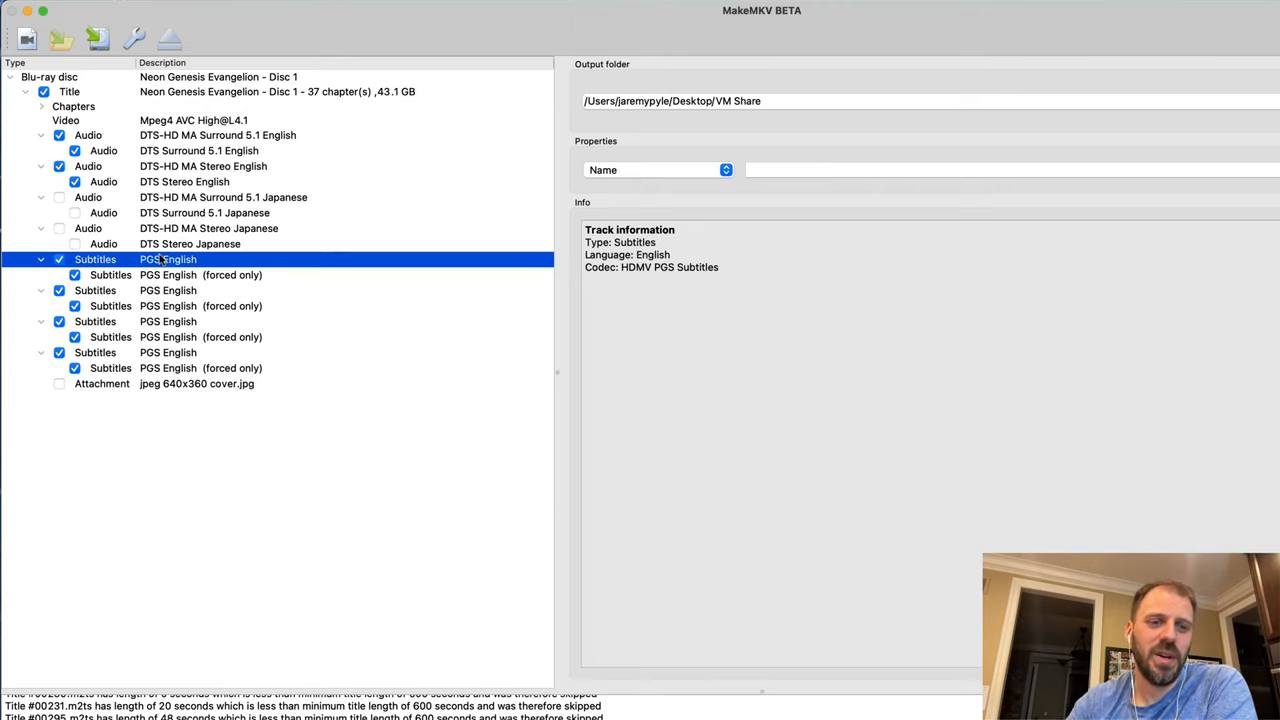
mouse_move(60, 376)
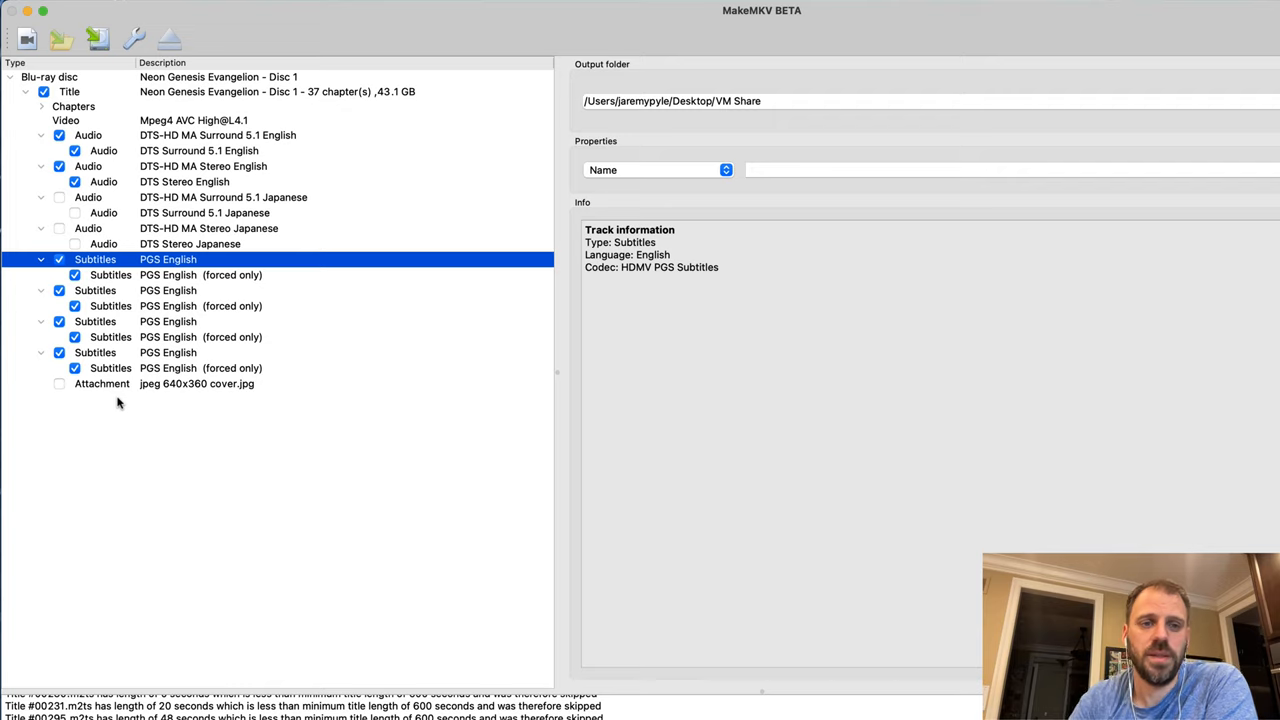
click(96, 38)
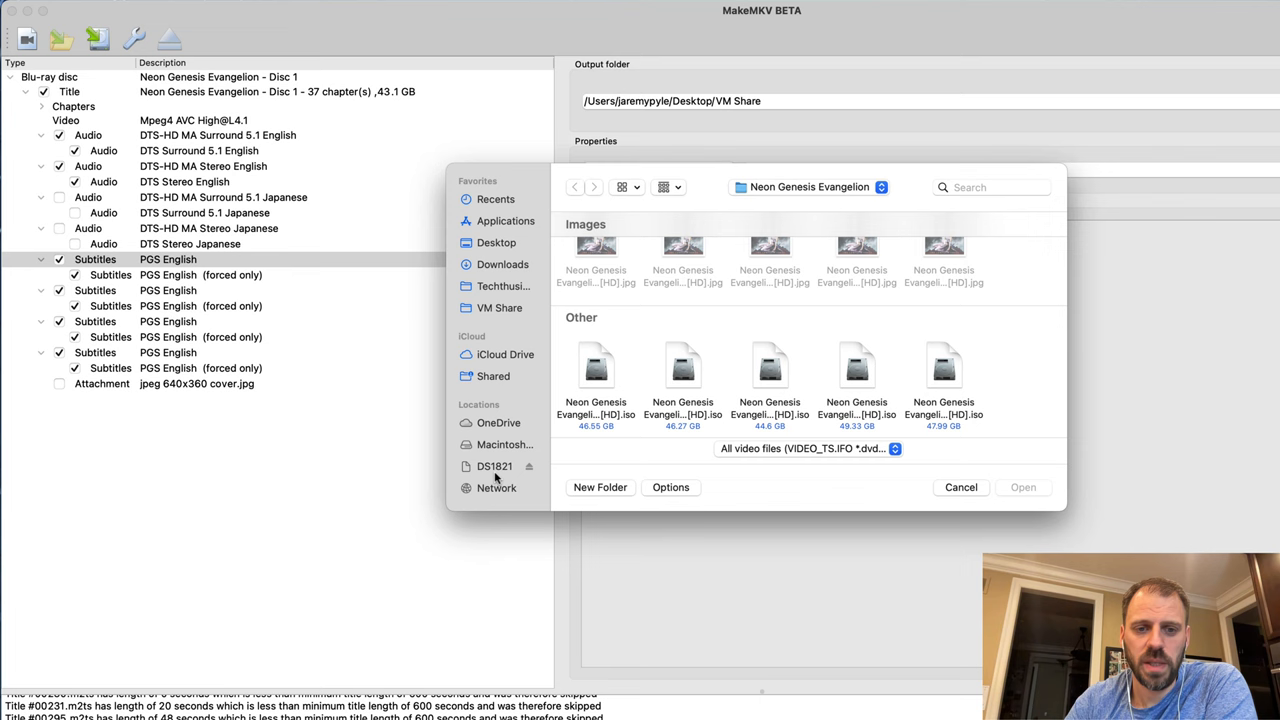
Open the Season 01 ISO from the Rick and Morty folder and accept the AnyDVD warning.
click(574, 188)
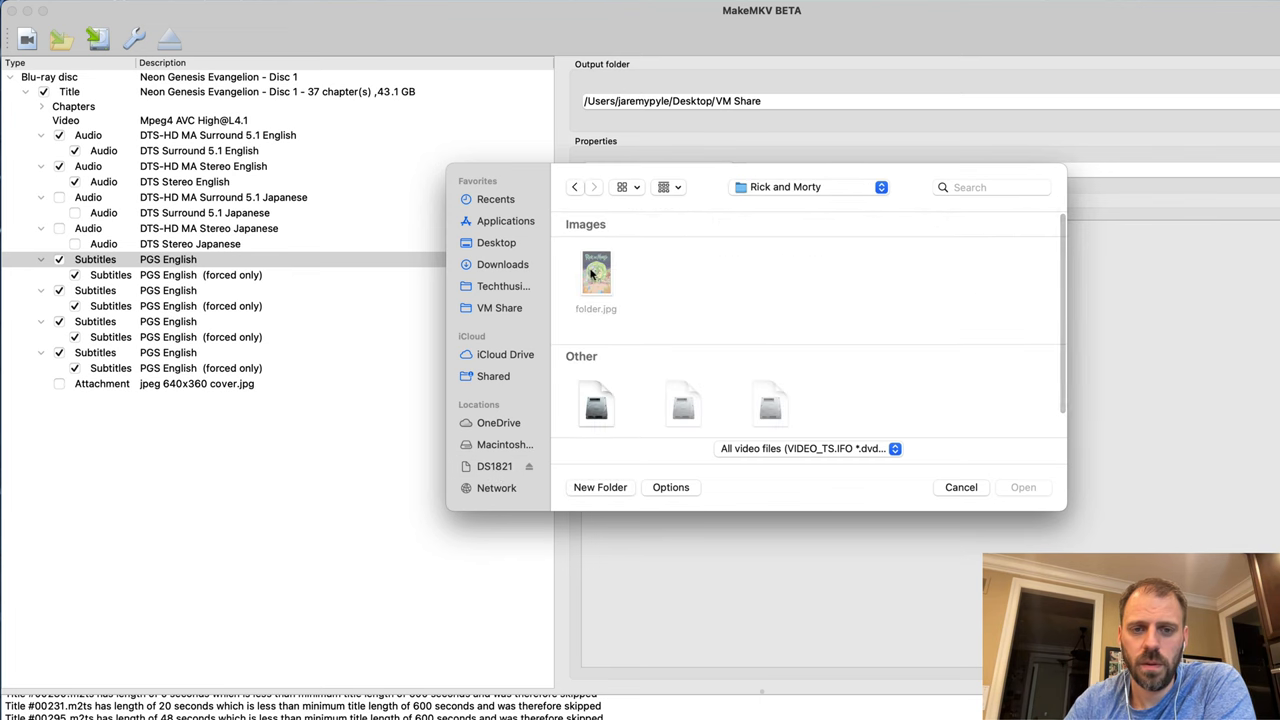
click(960, 488)
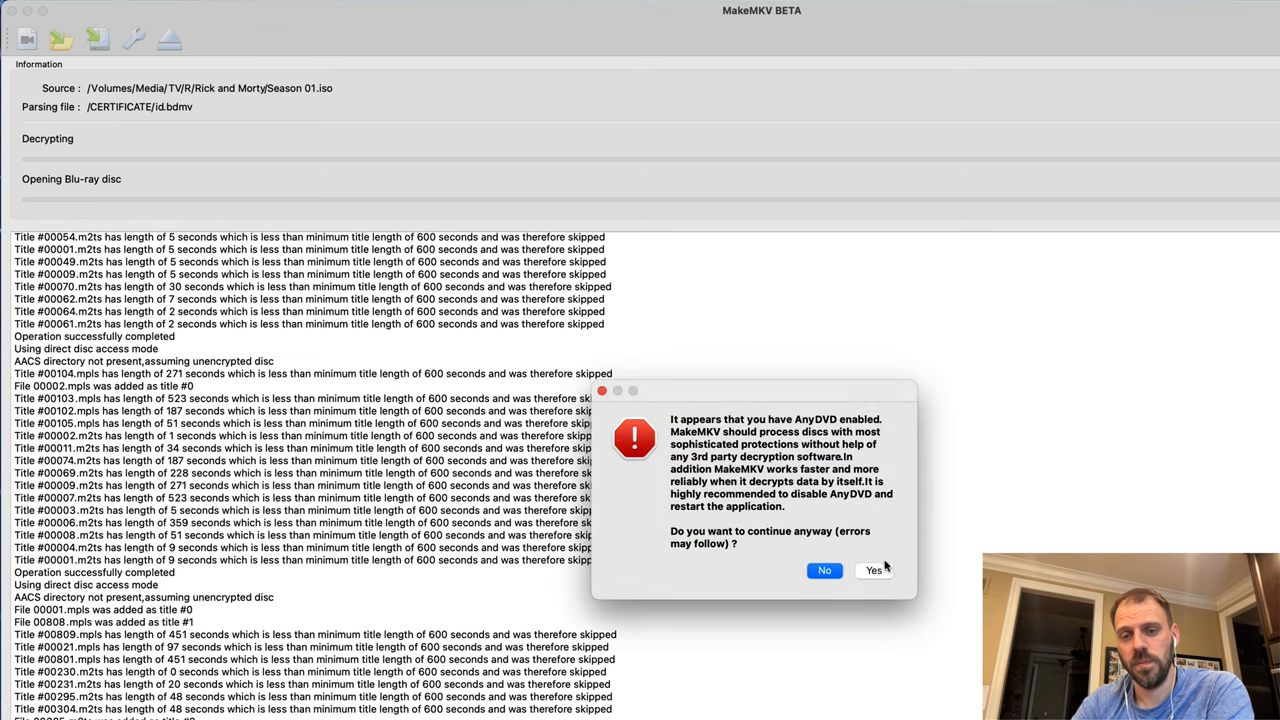
click(872, 570)
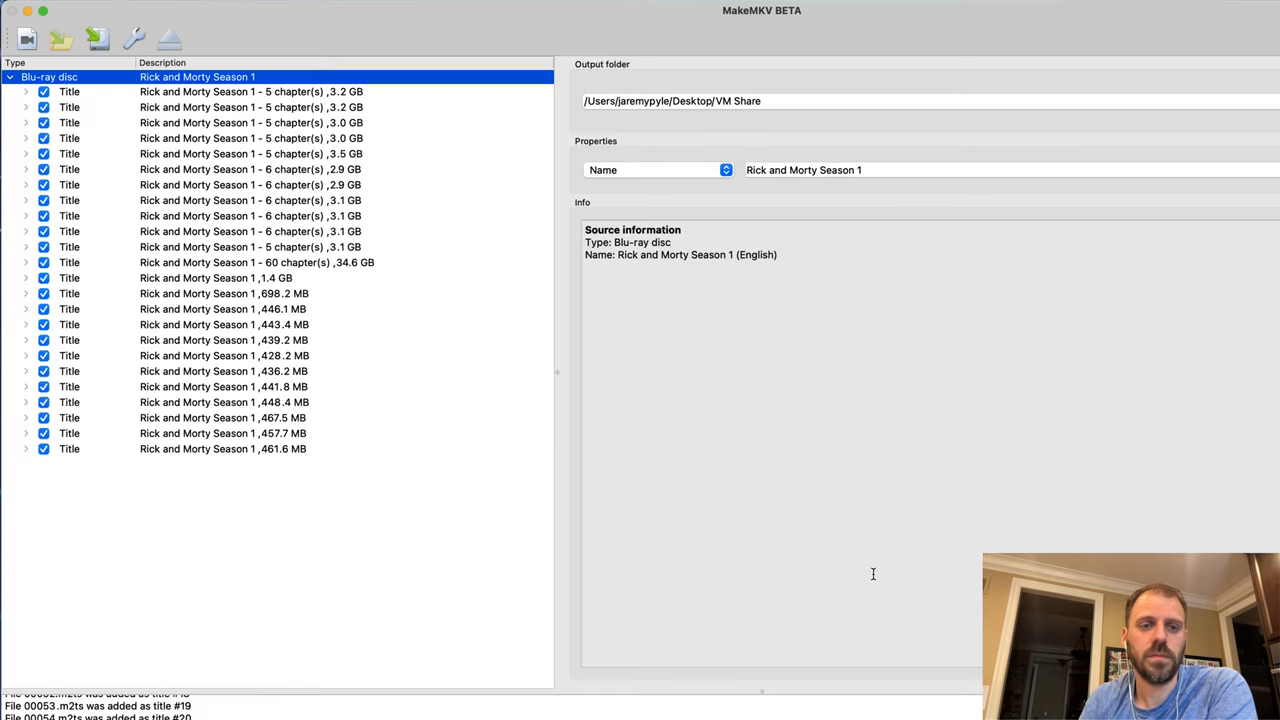
mouse_move(496, 468)
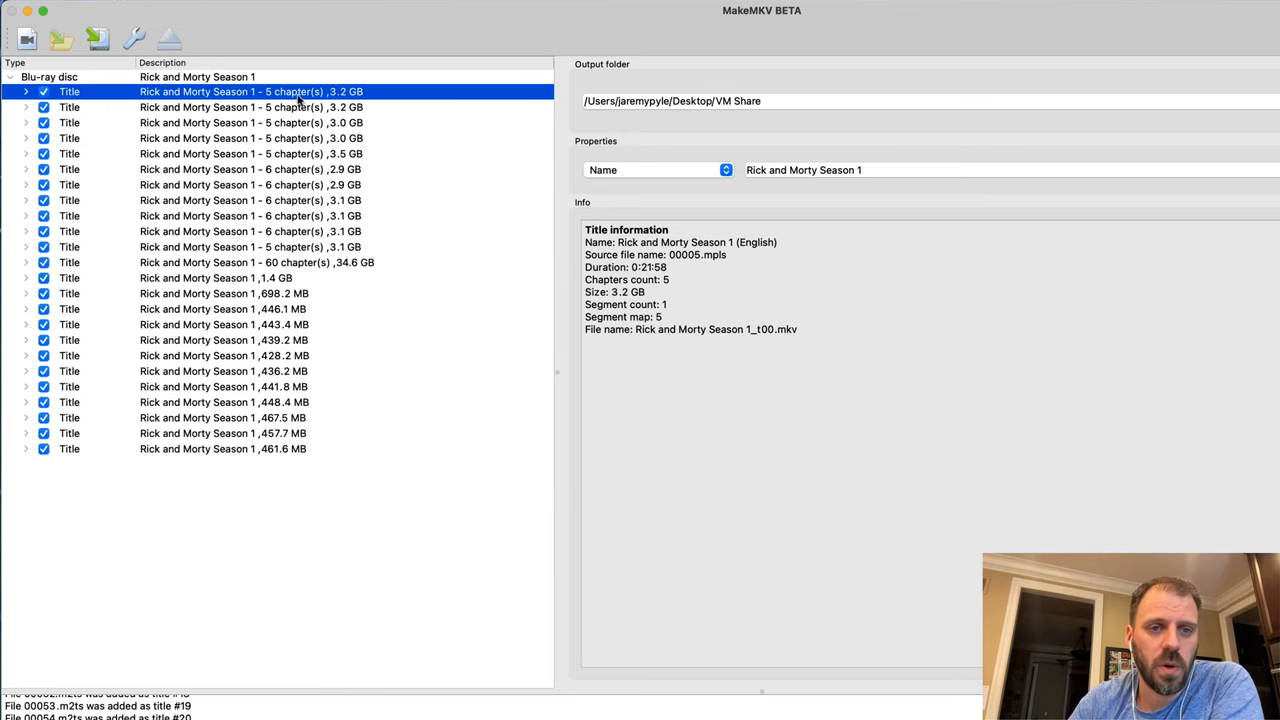
View details of the 2.9 GB and 3.1 GB episode titles, then the 60-chapter 34.6 GB title.
click(250, 184)
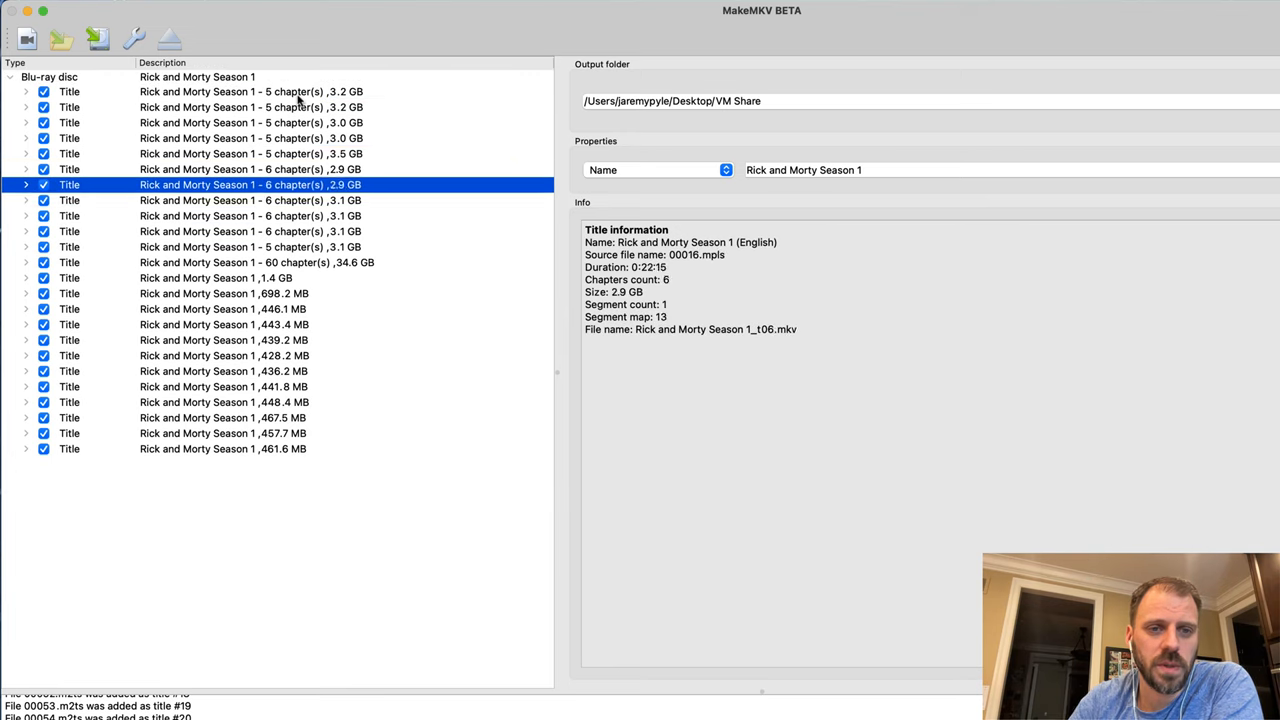
click(250, 232)
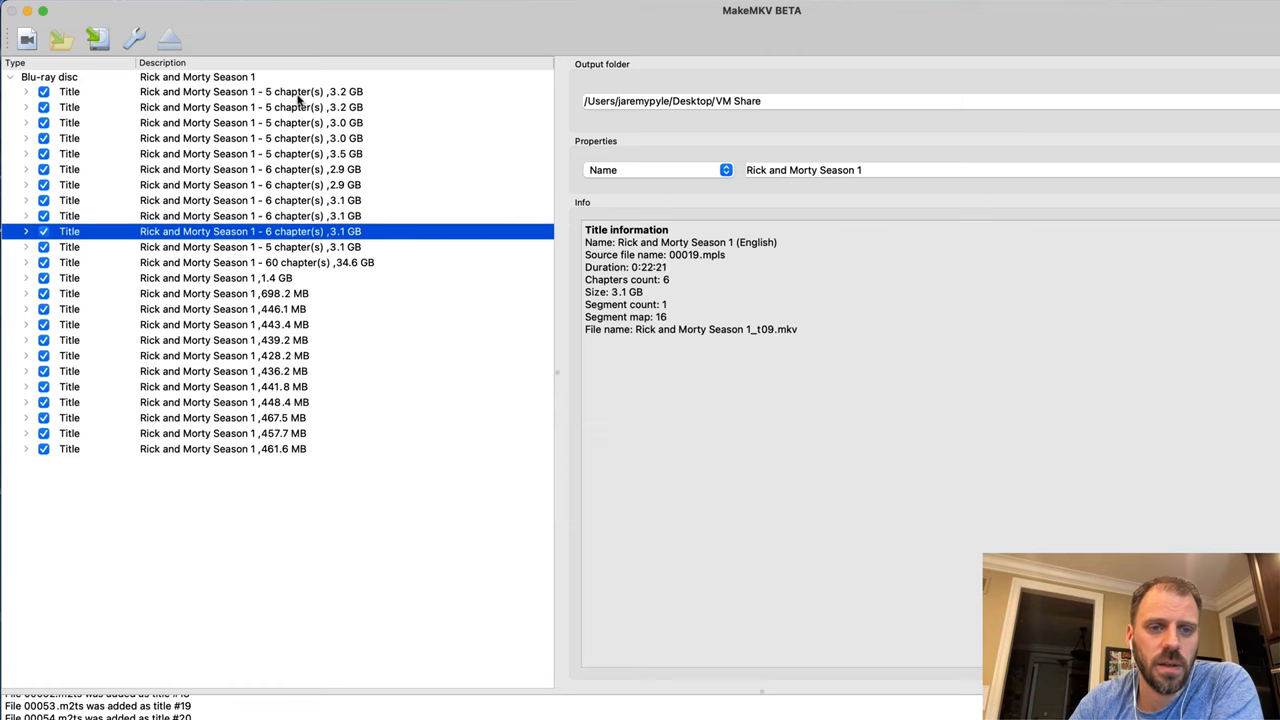
click(250, 248)
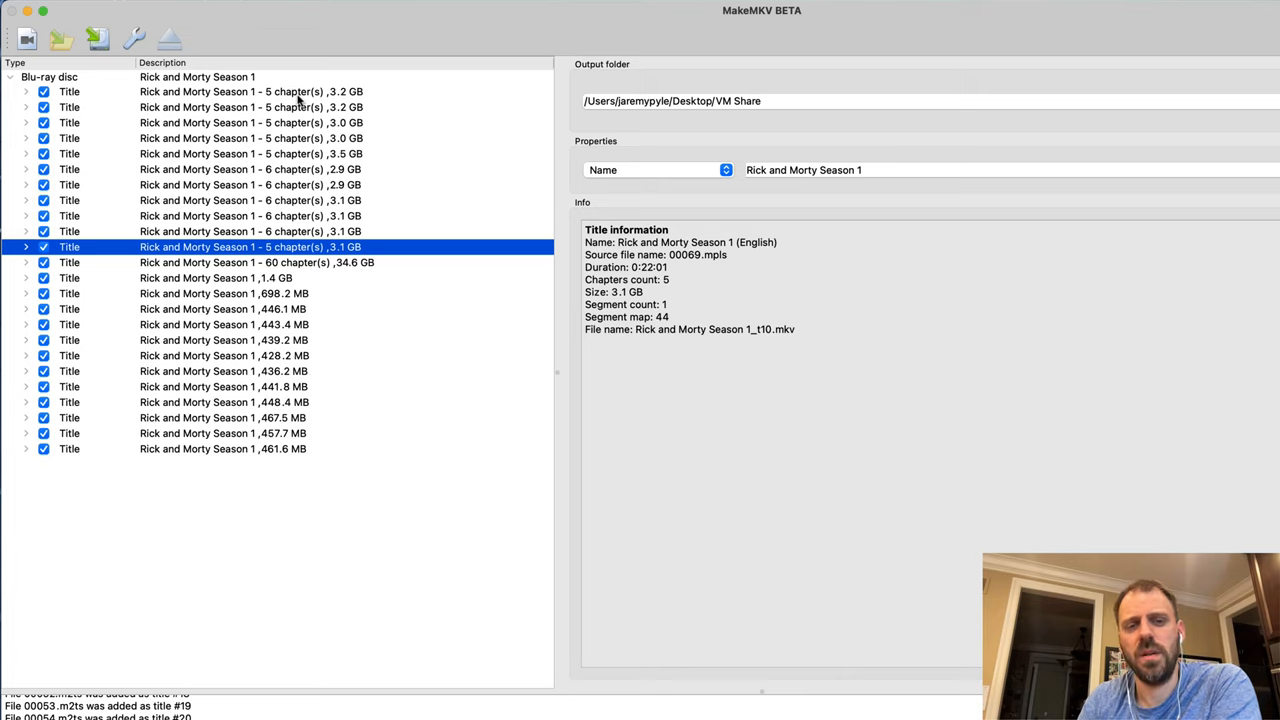
mouse_move(296, 122)
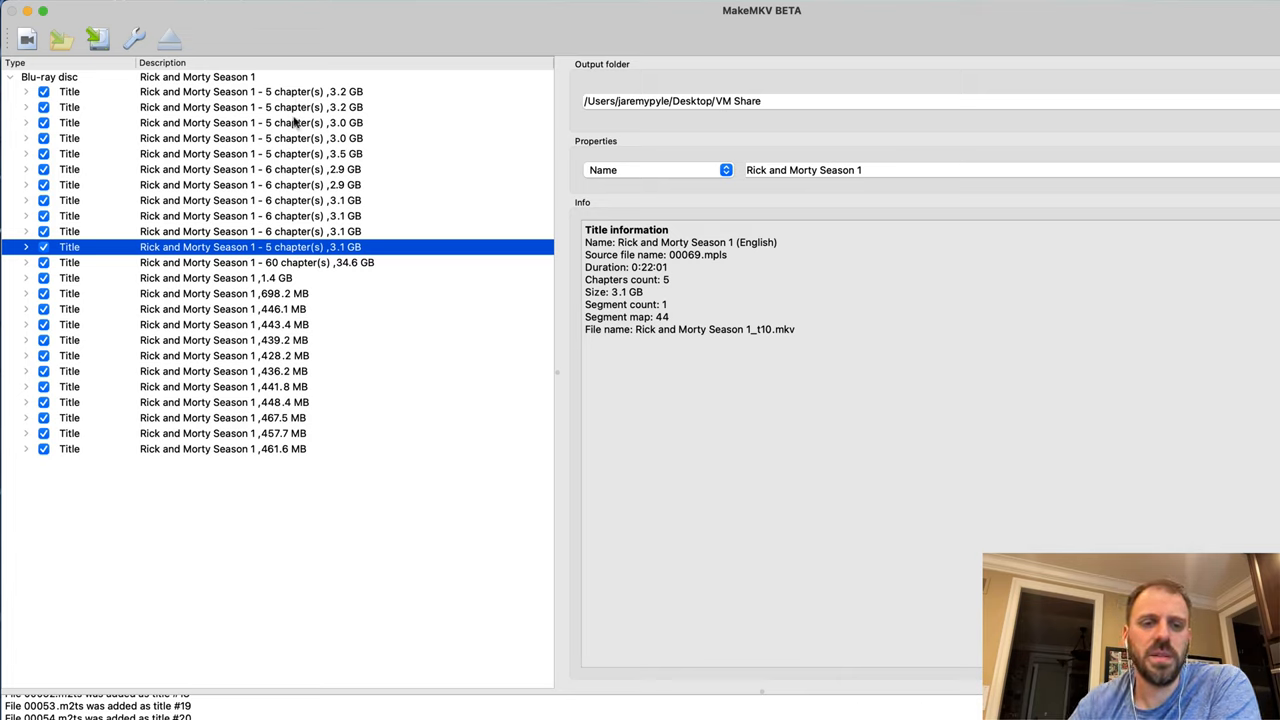
mouse_move(200, 284)
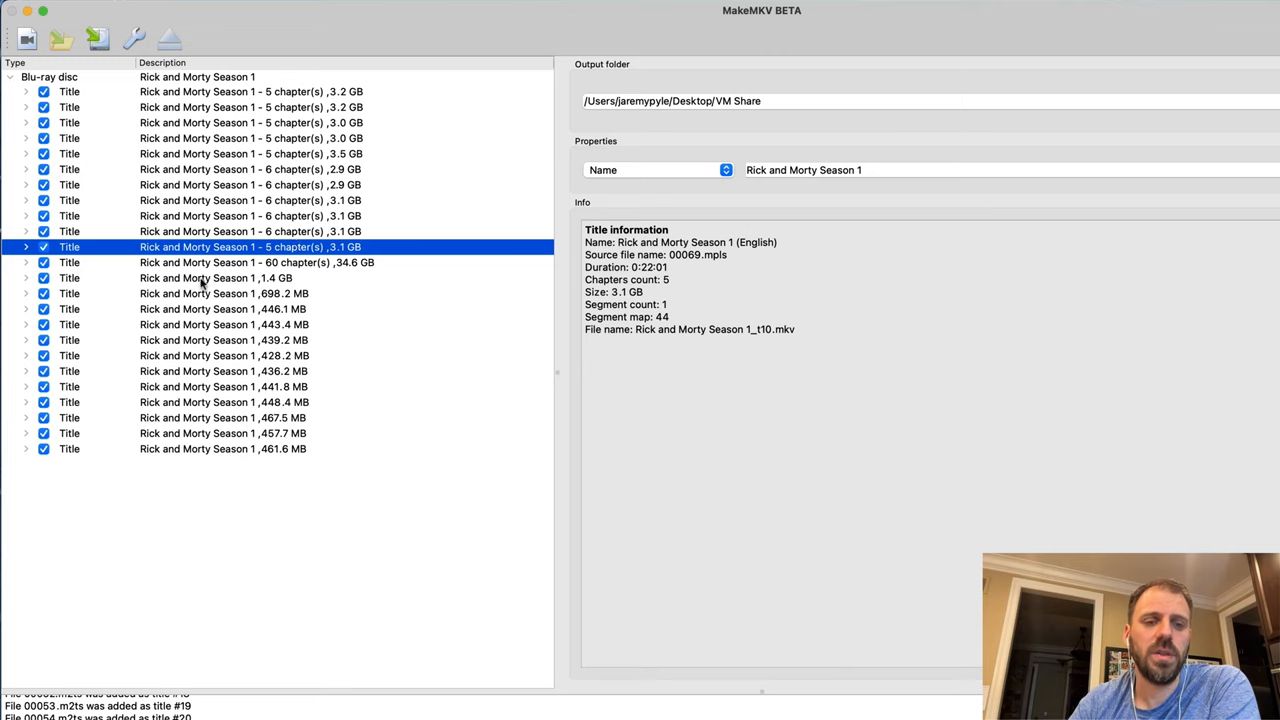
click(256, 262)
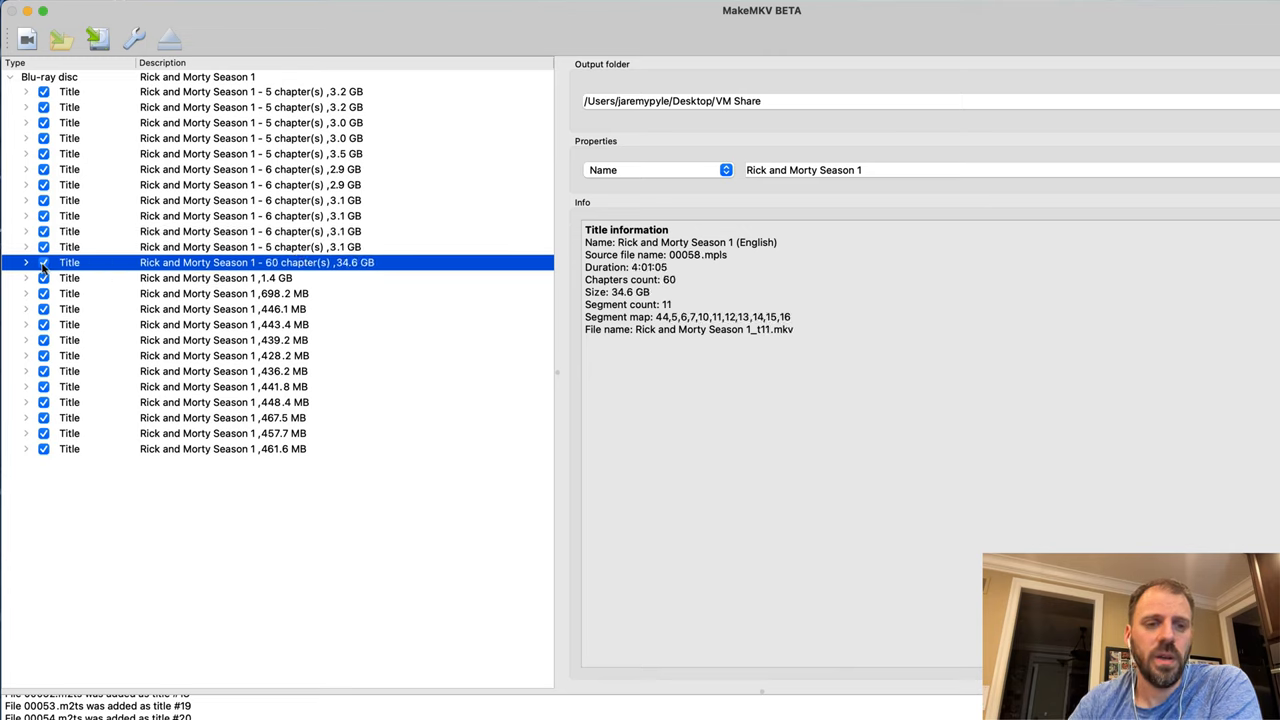
mouse_move(342, 284)
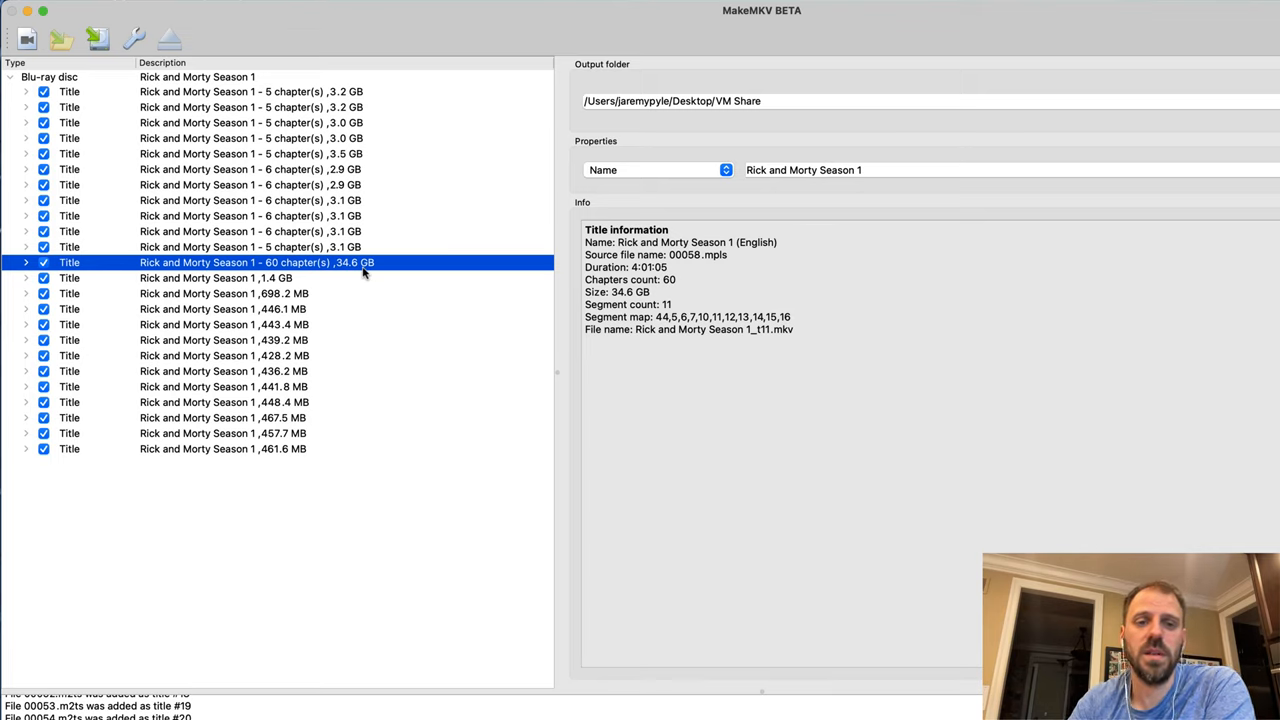
Expand the first episode, view TrueHD audio, uncheck DD Stereo English, and view the forced English subtitles.
click(24, 92)
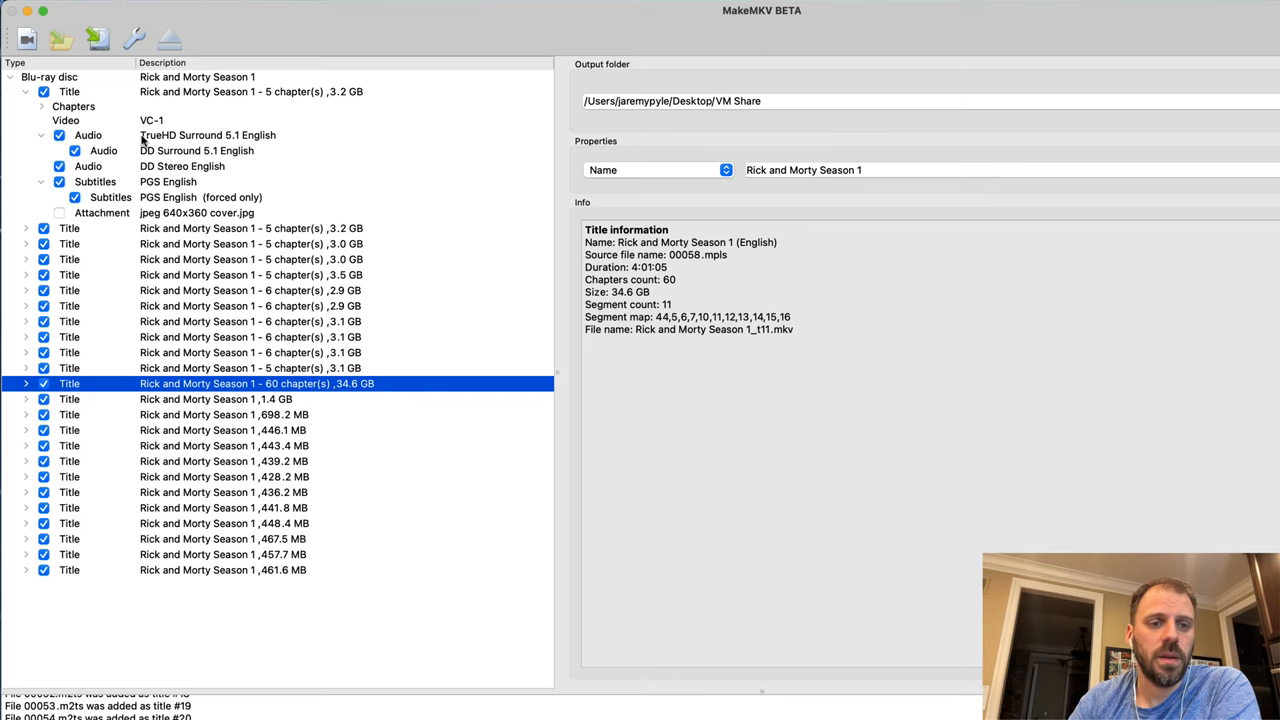
click(208, 136)
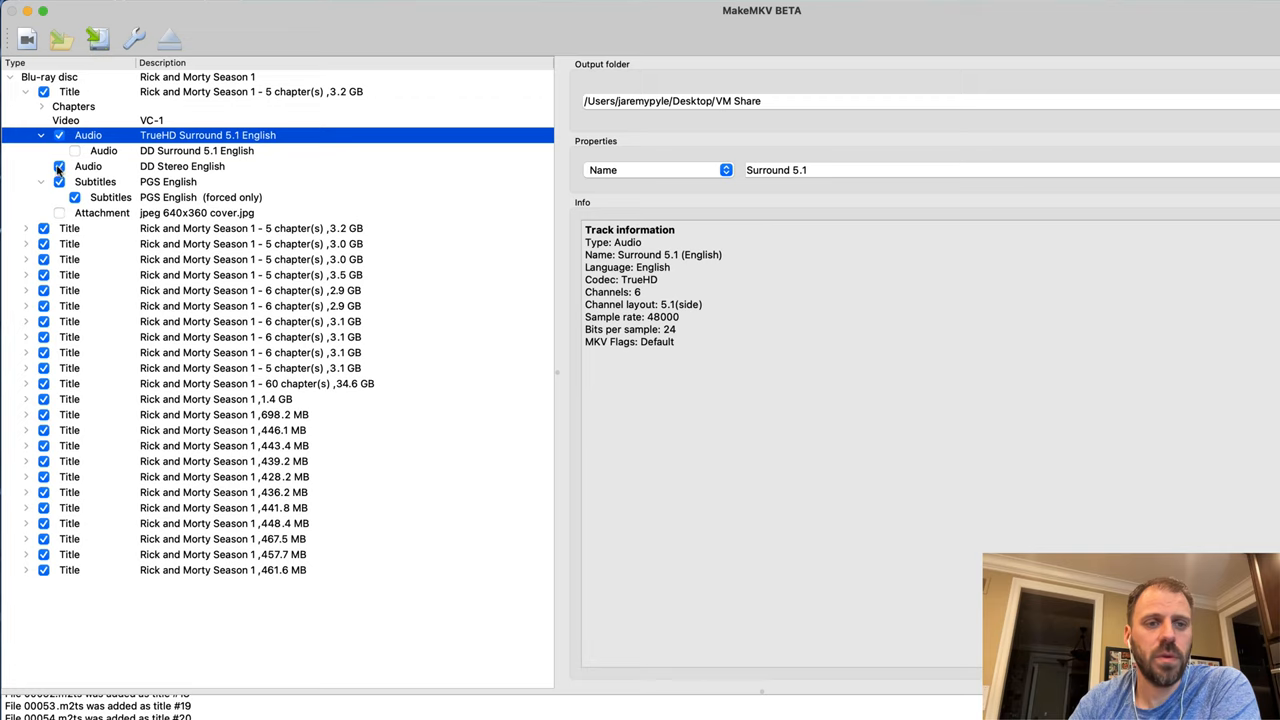
click(60, 180)
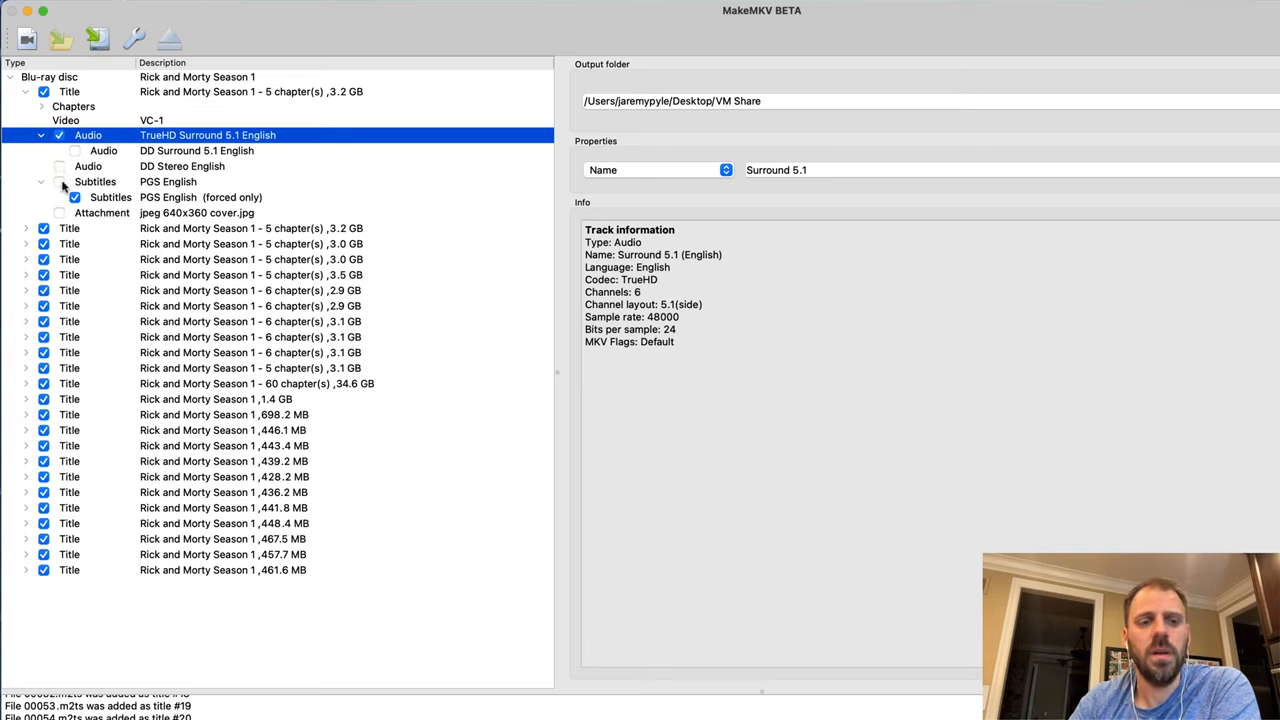
click(200, 198)
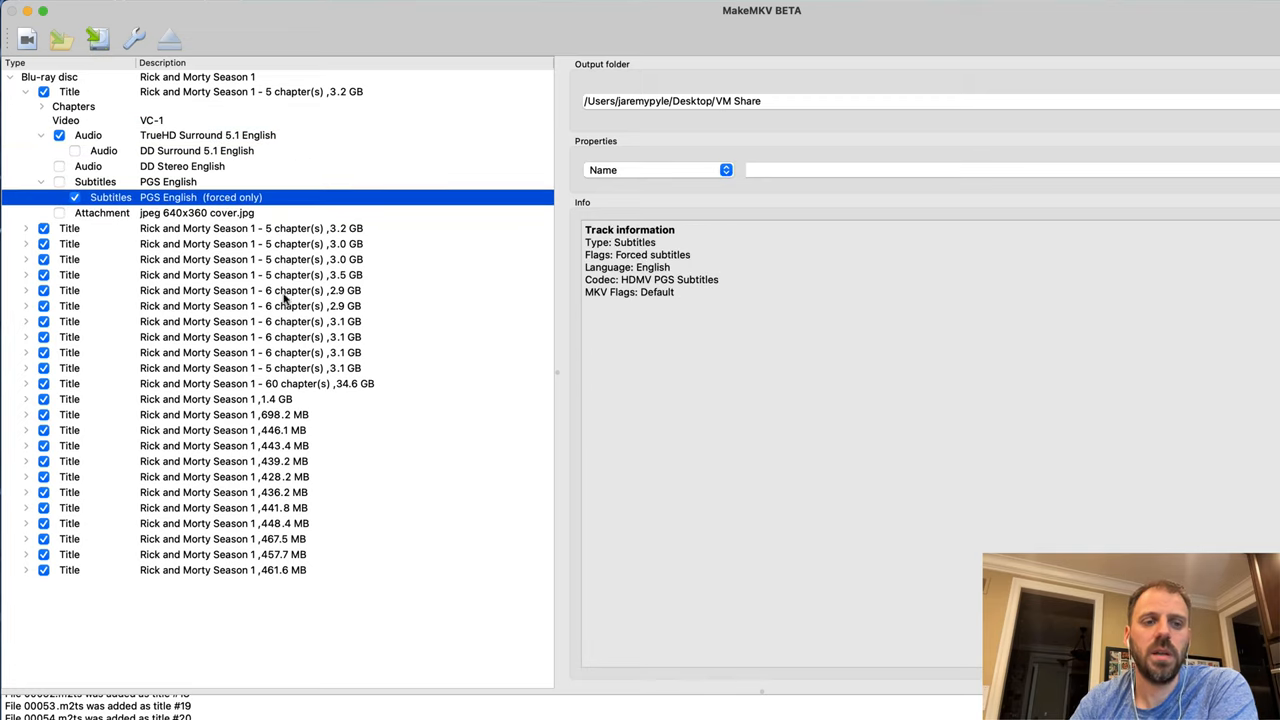
mouse_move(456, 528)
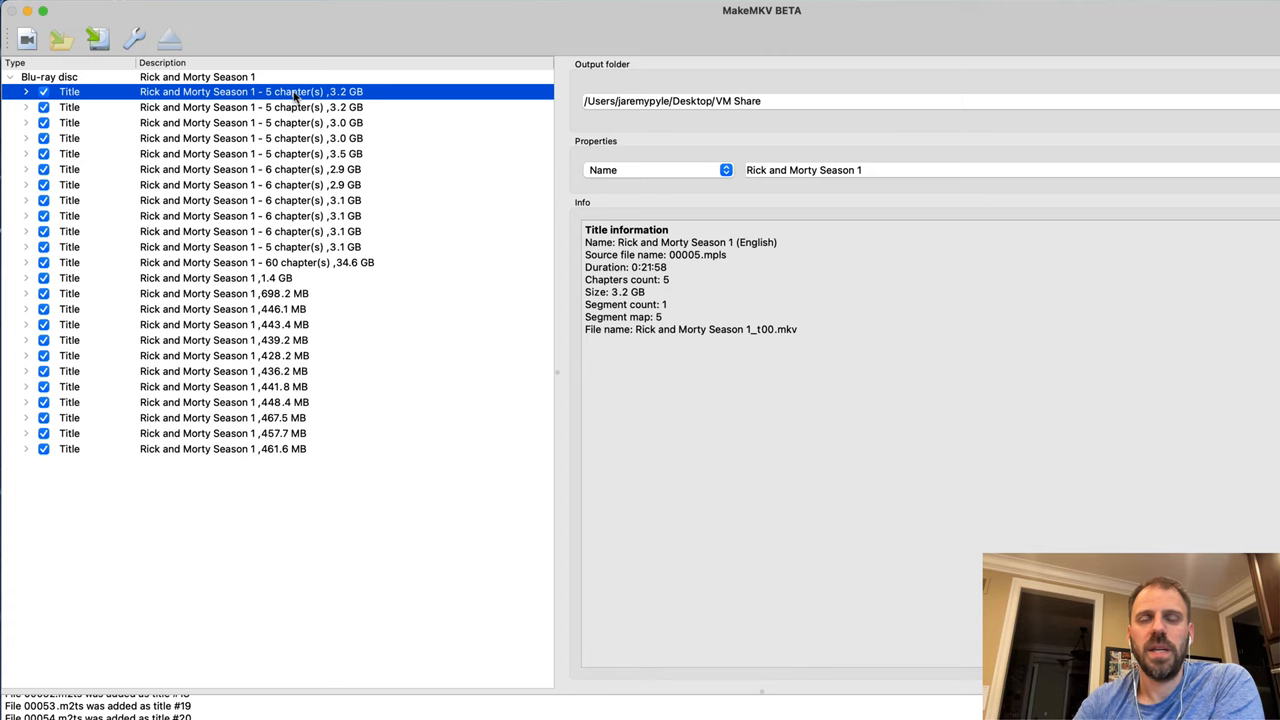
View details of the first episode title, then the 3.0 GB and 3.5 GB episode titles.
click(250, 108)
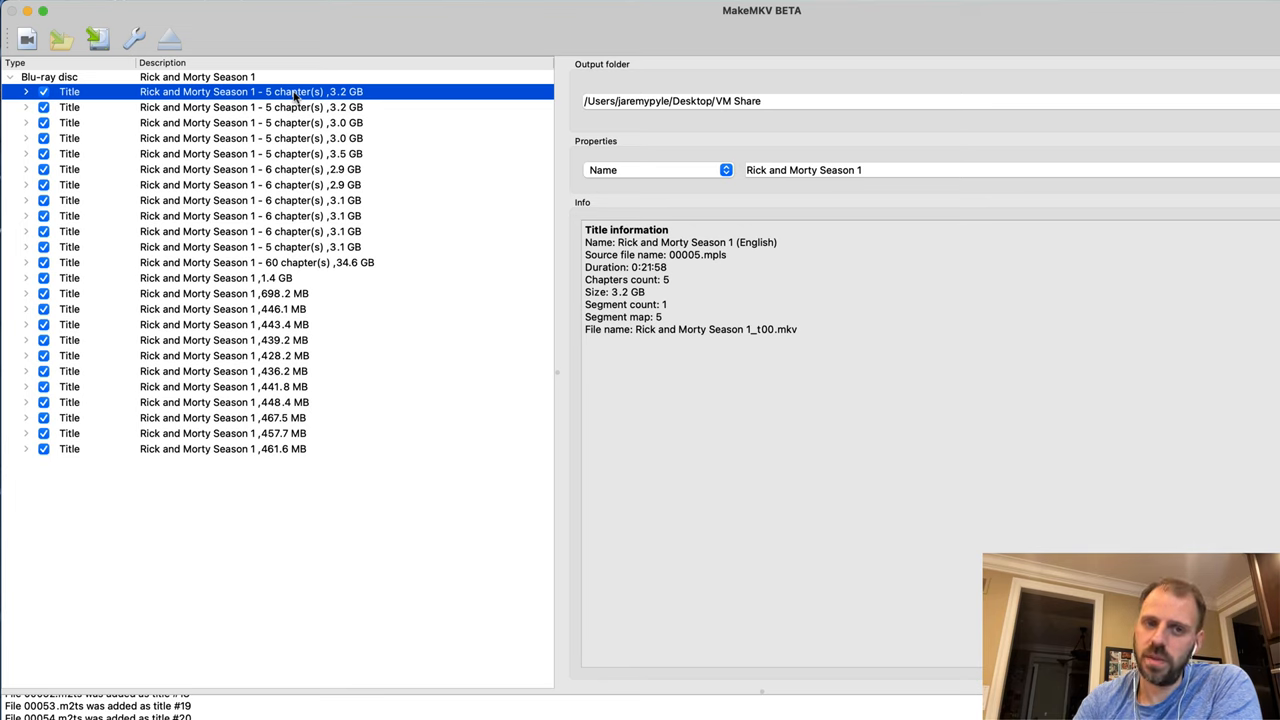
click(250, 138)
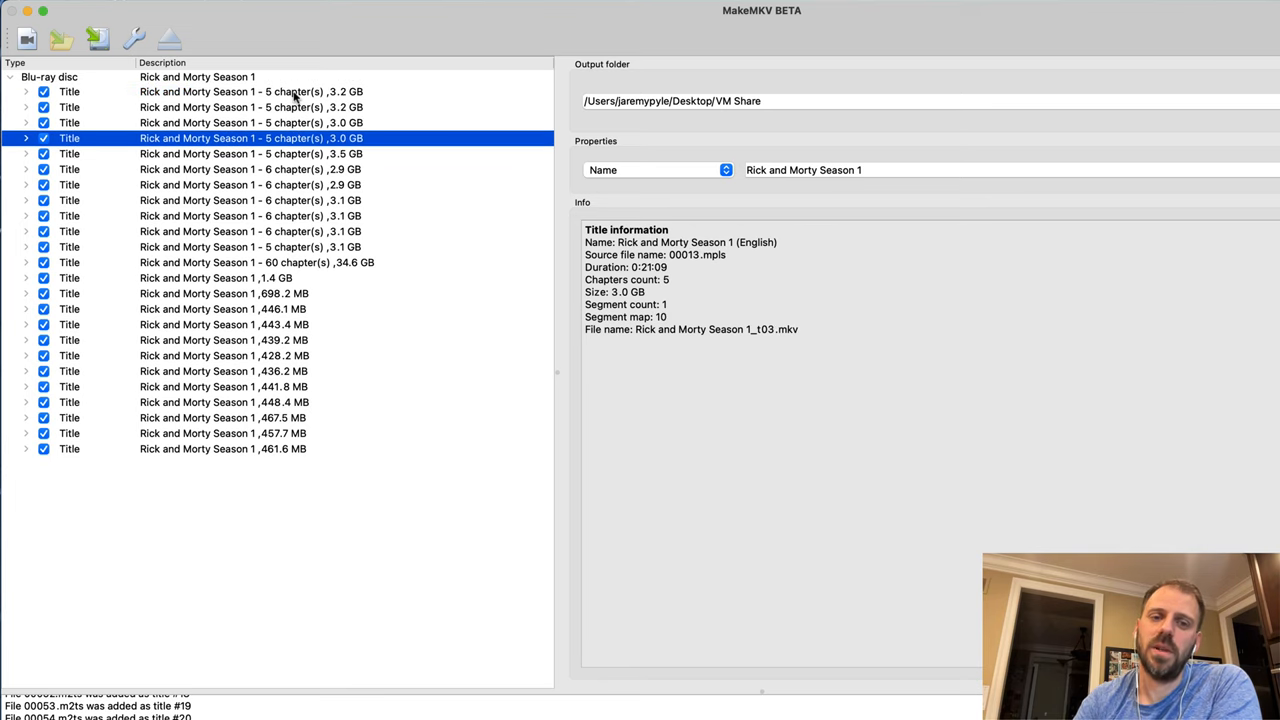
click(250, 152)
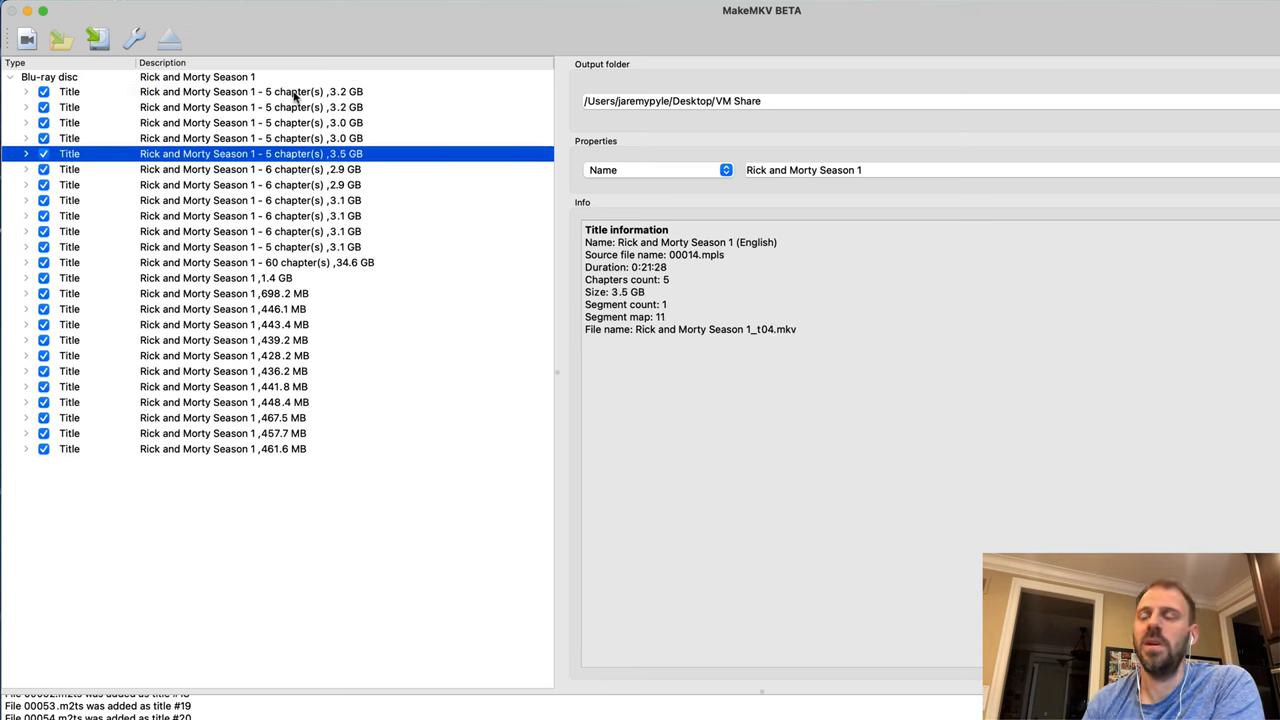